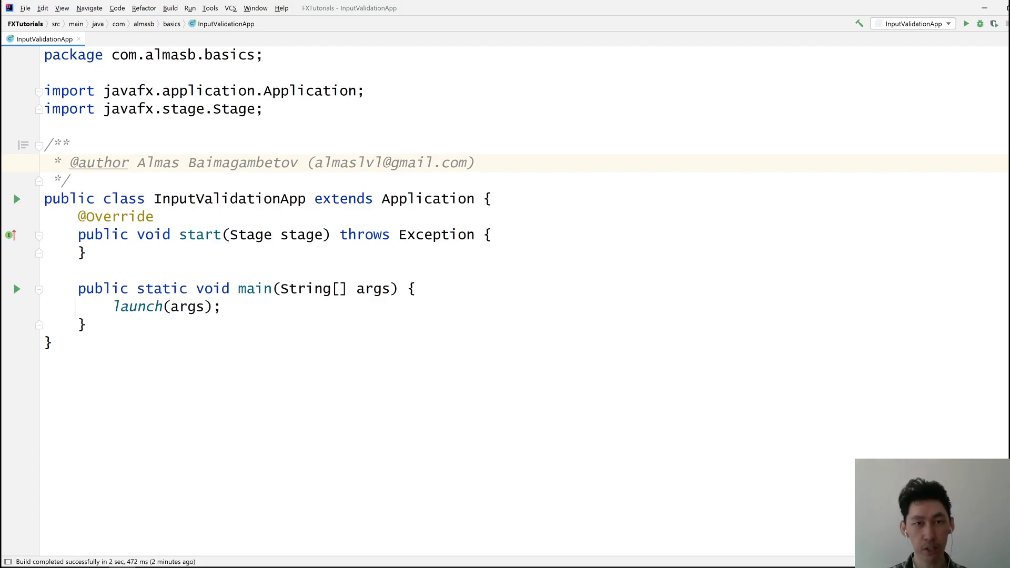
# Below start(), add an empty private static ValidatingTextField class extending javafx.scene.control.TextField
pyautogui.click(440, 162)
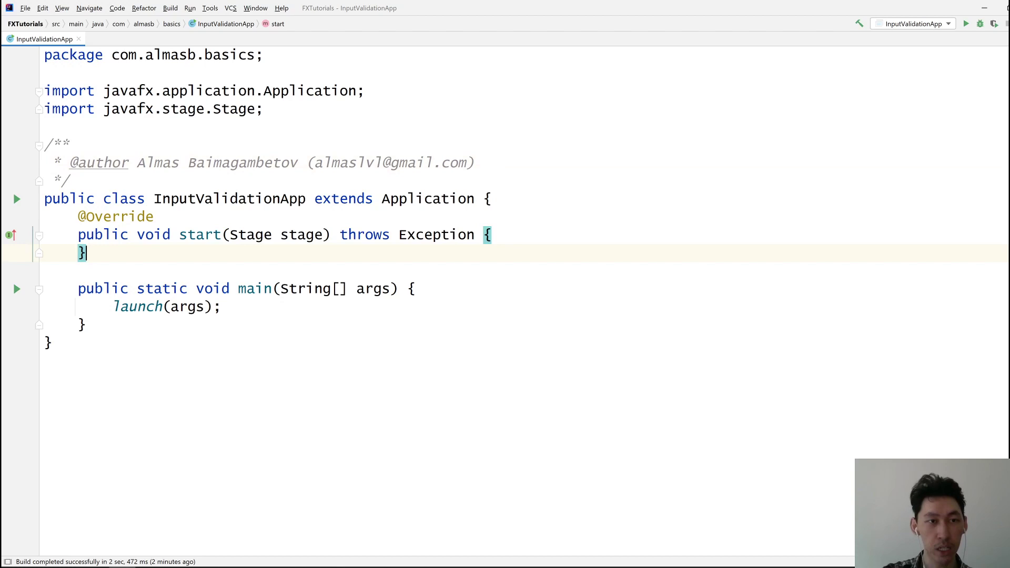
pyautogui.write('private')
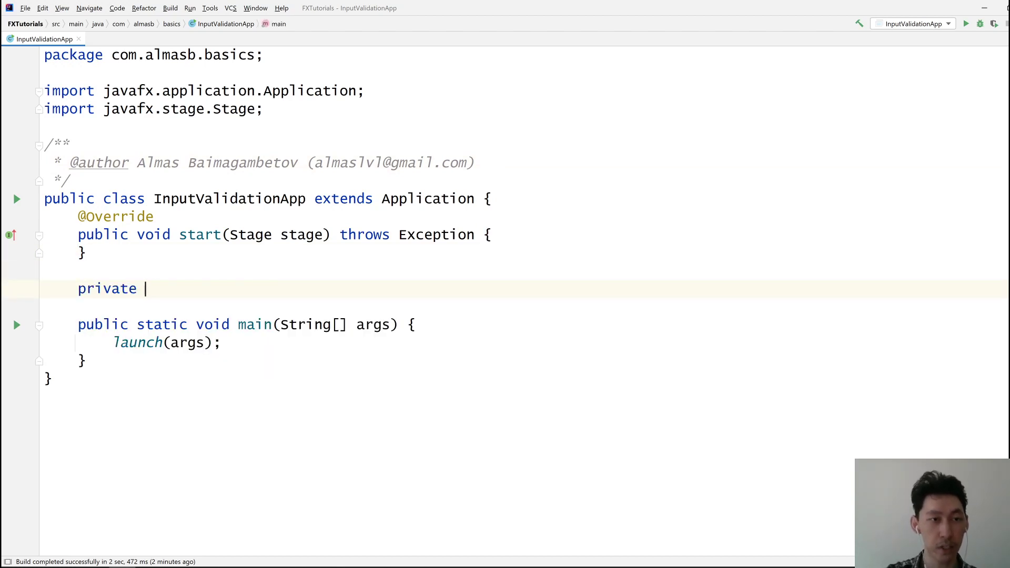
pyautogui.write('static class')
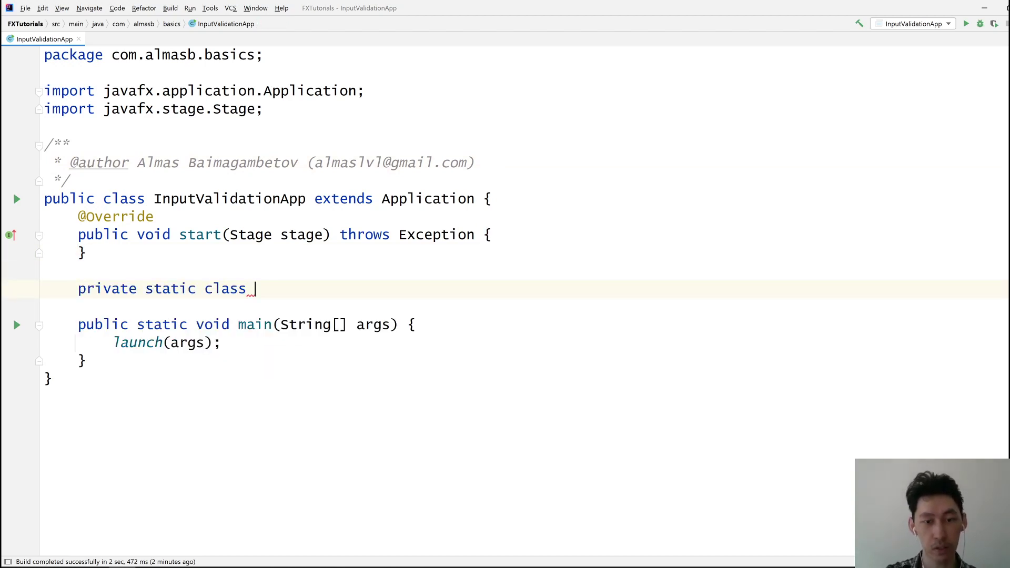
pyautogui.write('Valida')
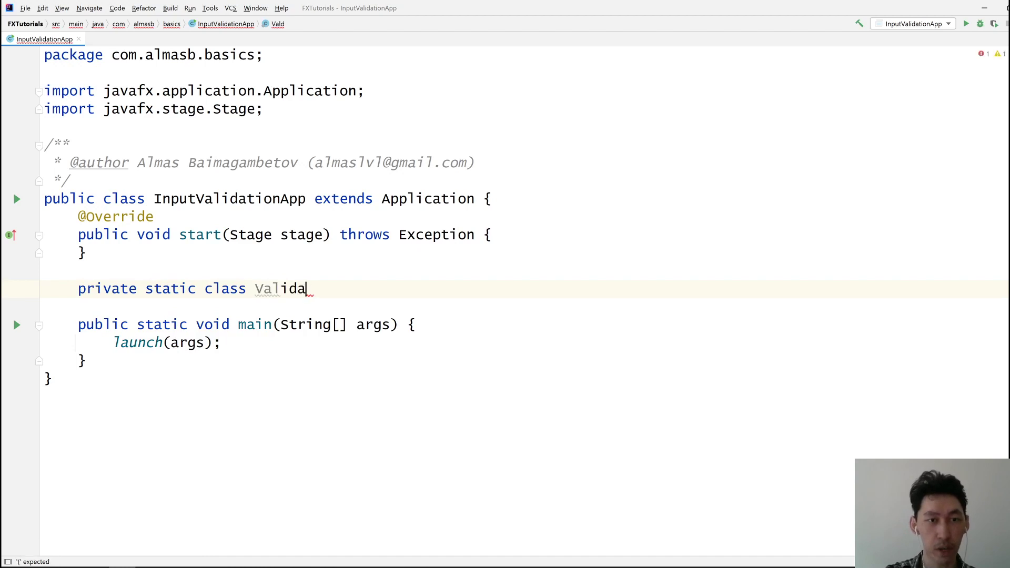
pyautogui.write('tingTextFIel')
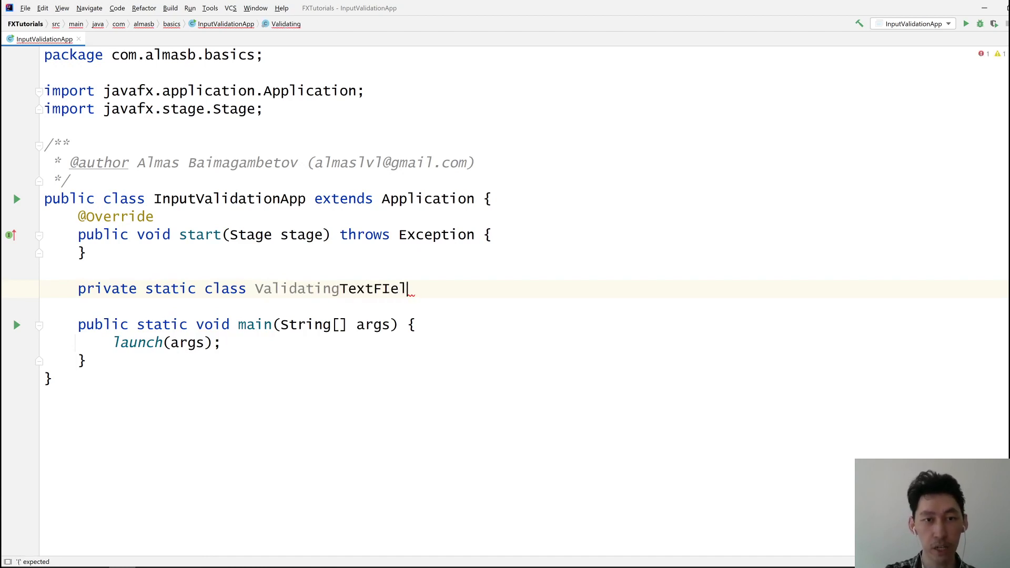
pyautogui.write('d extends')
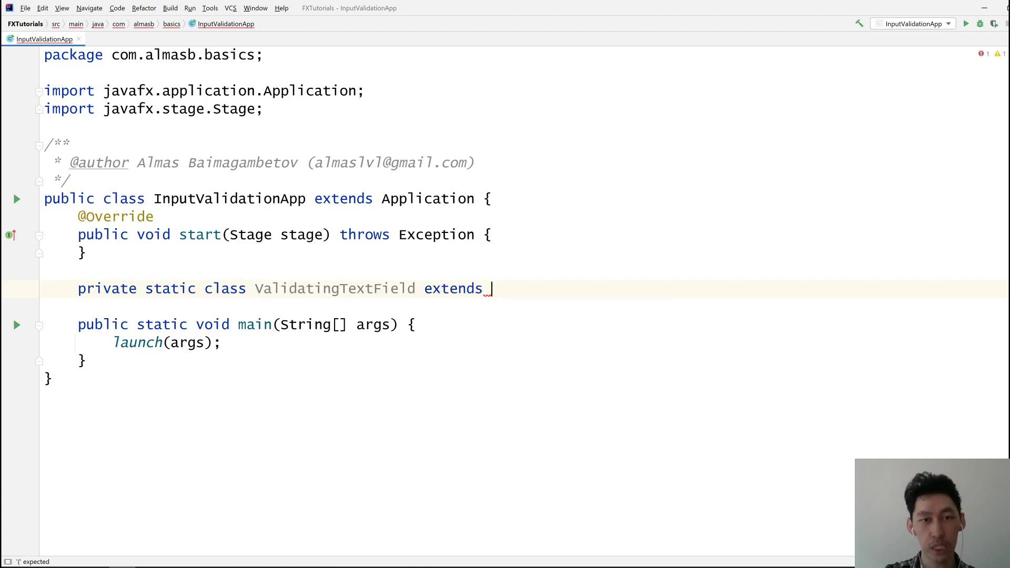
pyautogui.write('TextF')
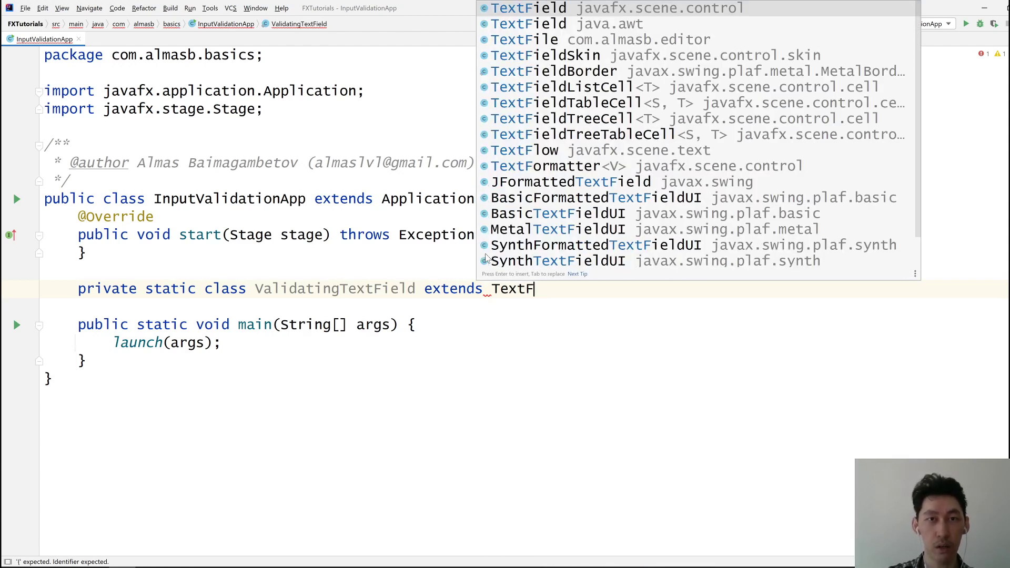
pyautogui.press('Enter')
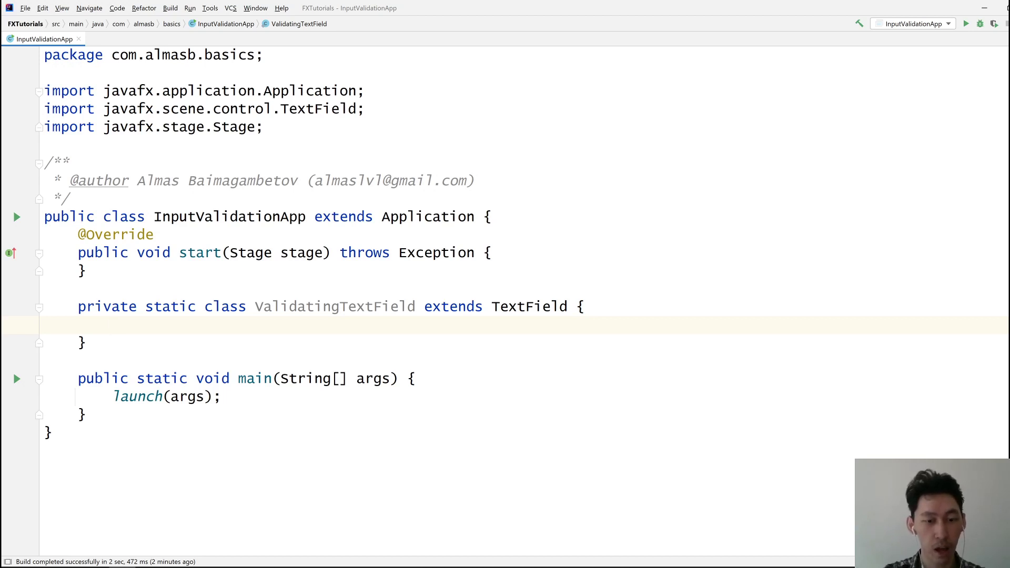
# Add a ValidatingTextField(Predicate<String> validation) constructor and create a final validation field from it
pyautogui.write('ValidatingTextField')
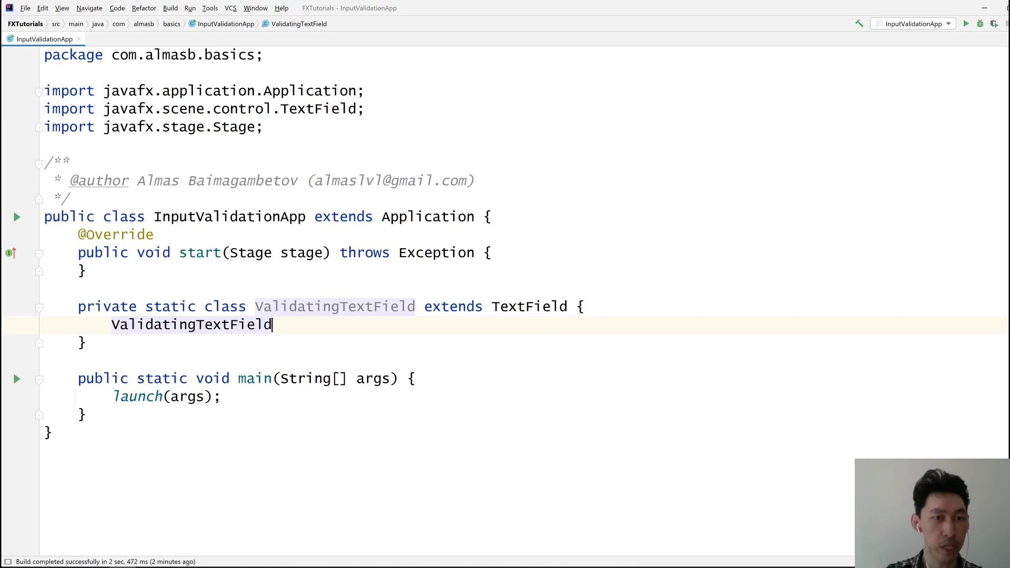
pyautogui.write('(Predicate<String>')
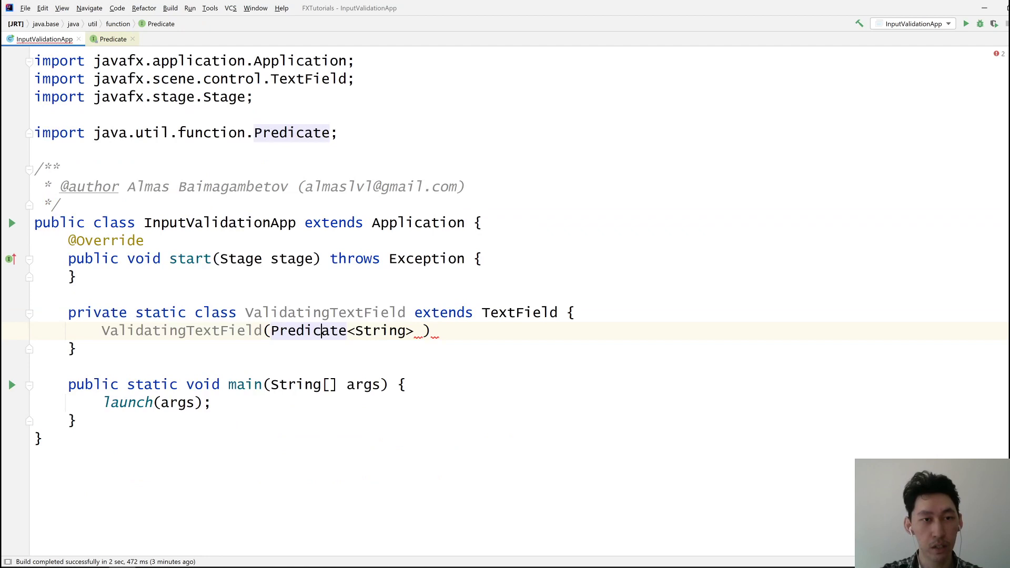
pyautogui.write('valid')
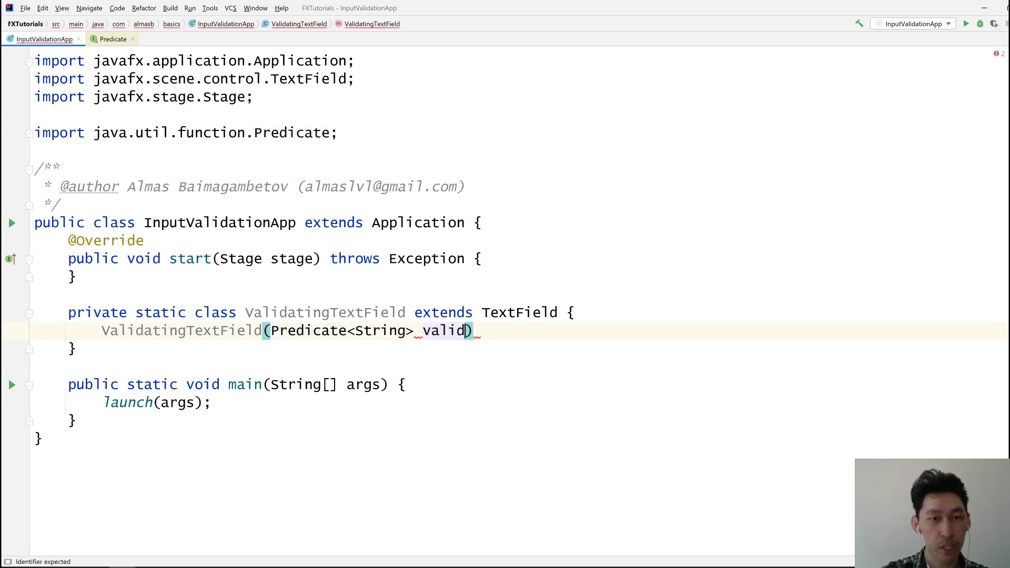
pyautogui.write('ation) {')
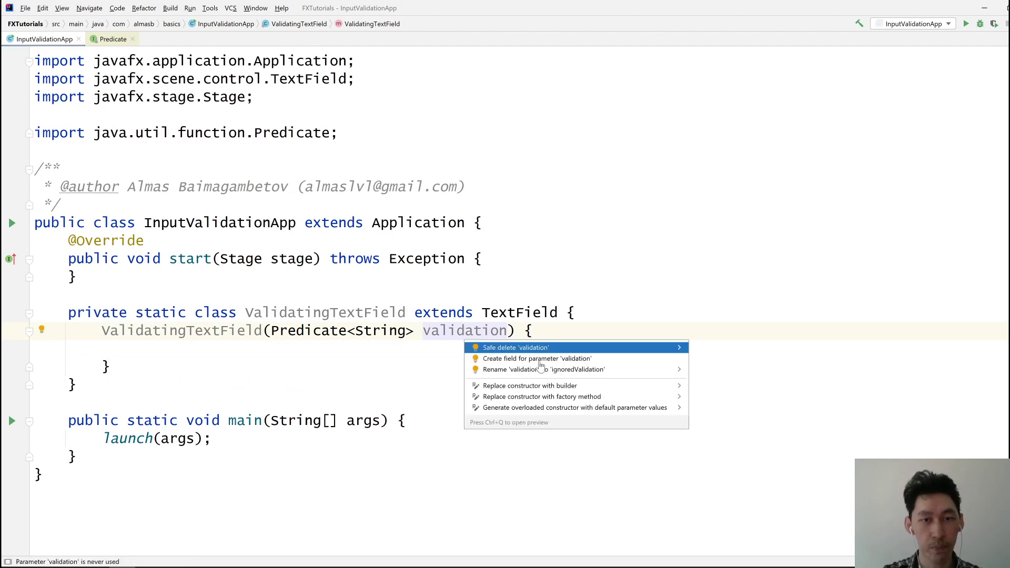
pyautogui.click(537, 358)
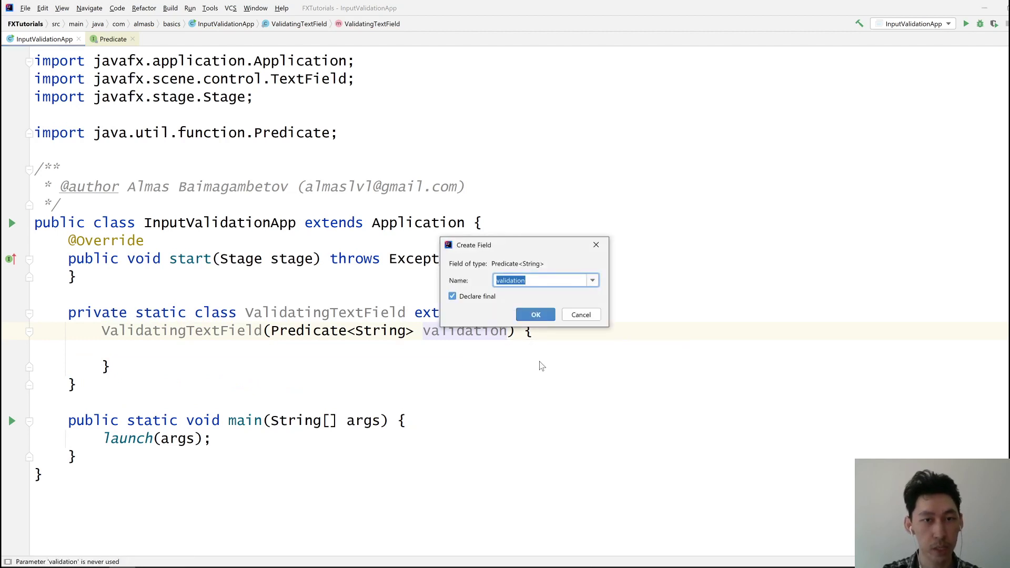
pyautogui.click(535, 315)
pyautogui.write('stage.setScene(new);')
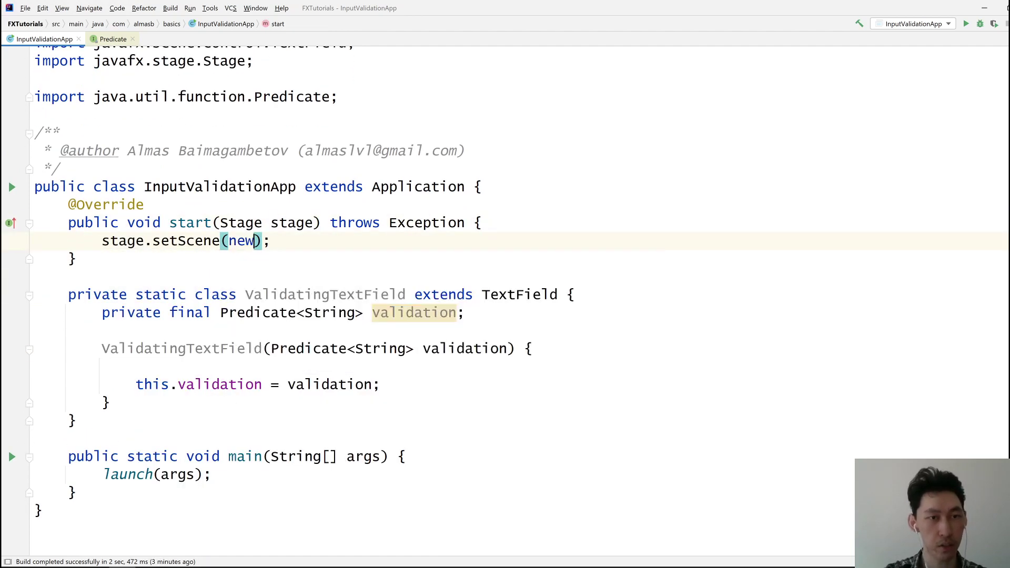
# Make start() show new Scene(createContent()) and create the ValidatingTextField in createContent
pyautogui.write('Scene(createContent(')
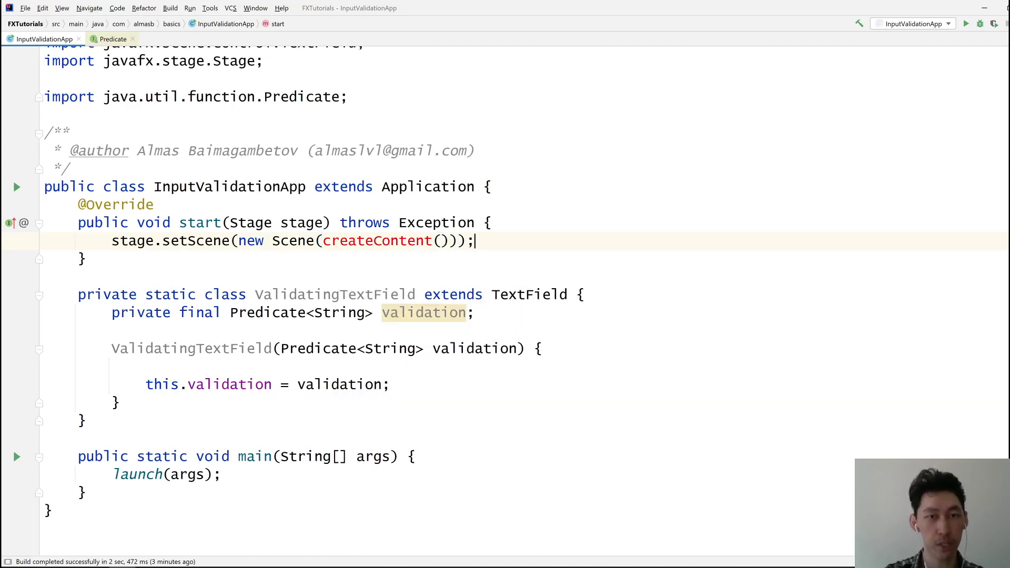
pyautogui.write('stage.show();')
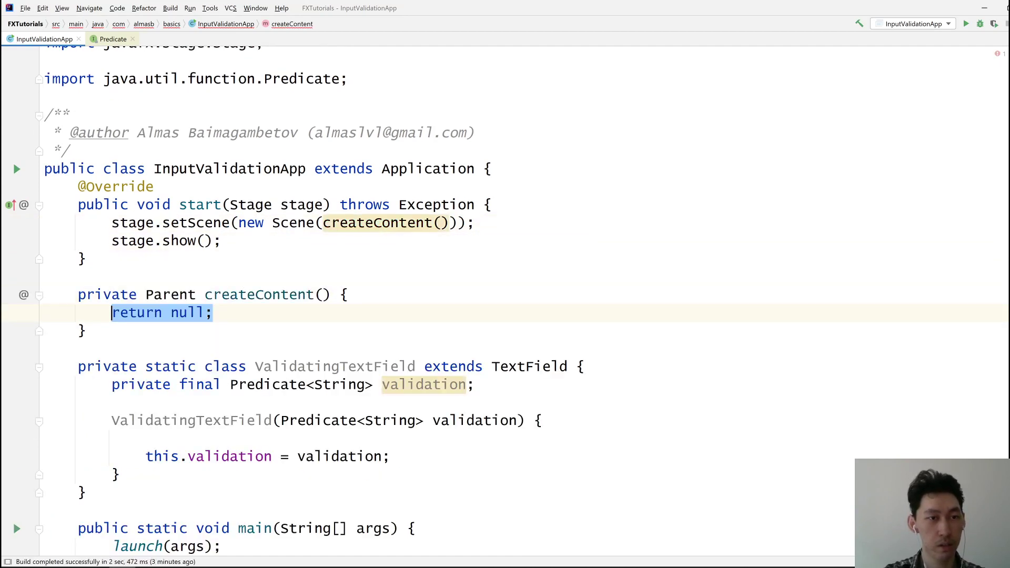
pyautogui.write('var')
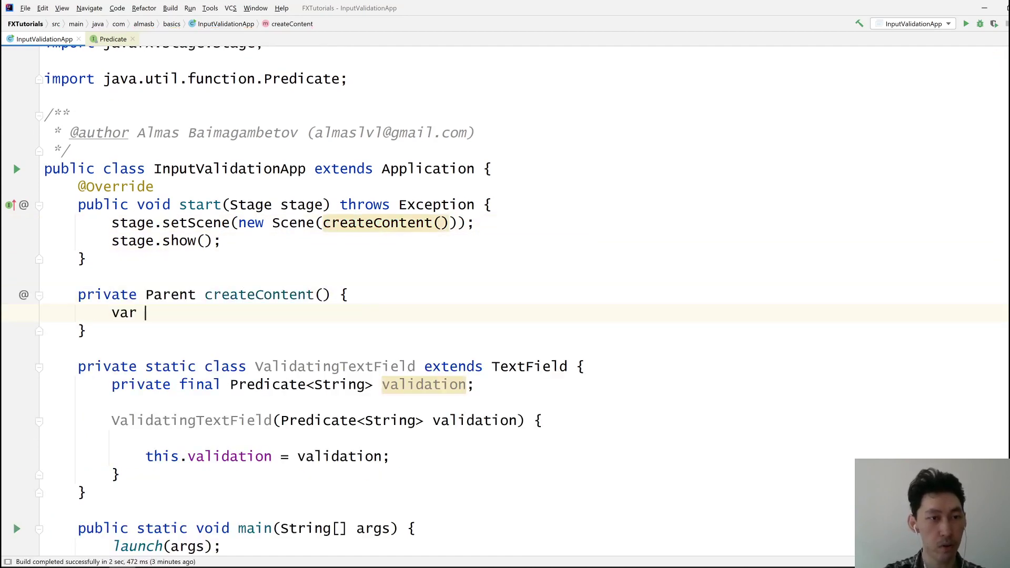
pyautogui.write('field = new ValidatingTextField();')
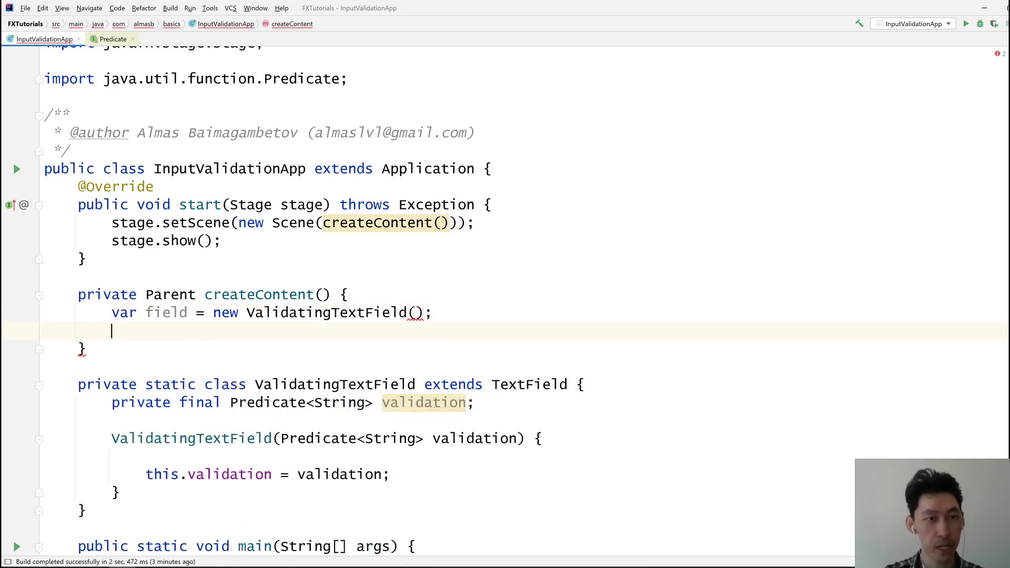
# Add a Submit button and return new VBox(field, btn) from createContent
pyautogui.write('var btn = n')
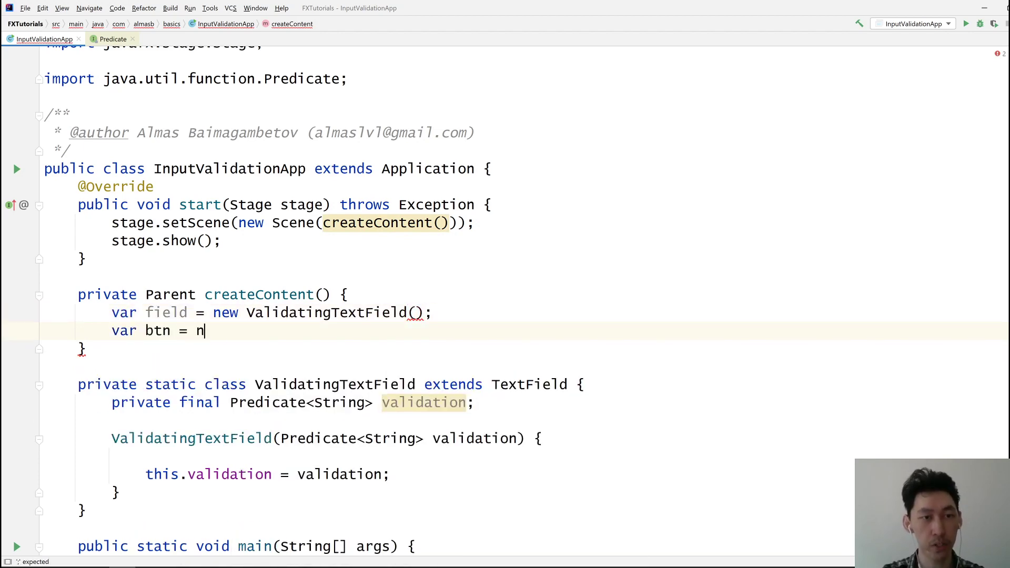
pyautogui.write('ew Button("')
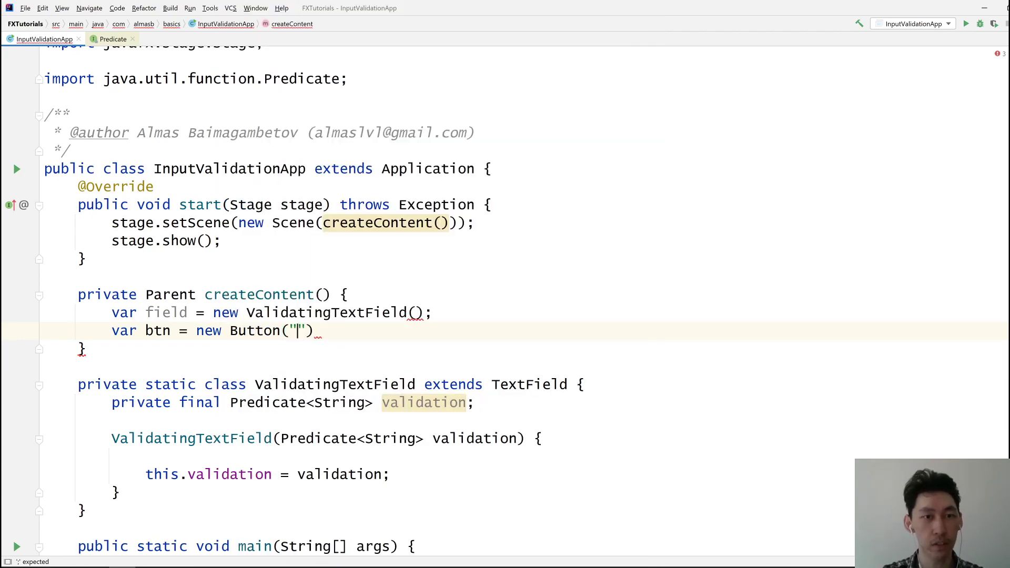
pyautogui.write('Submit')
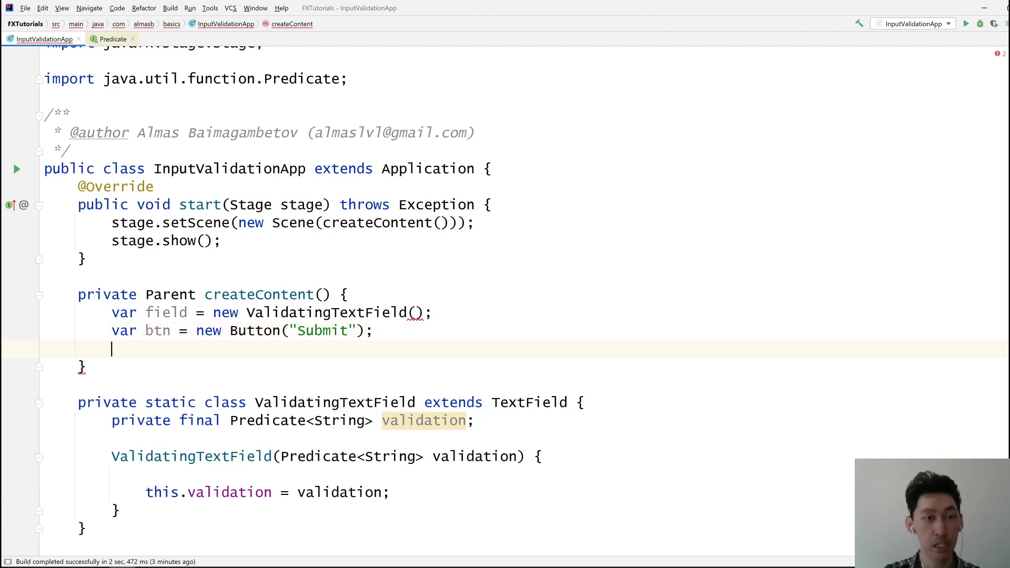
pyautogui.write('return new VBox(fiel')
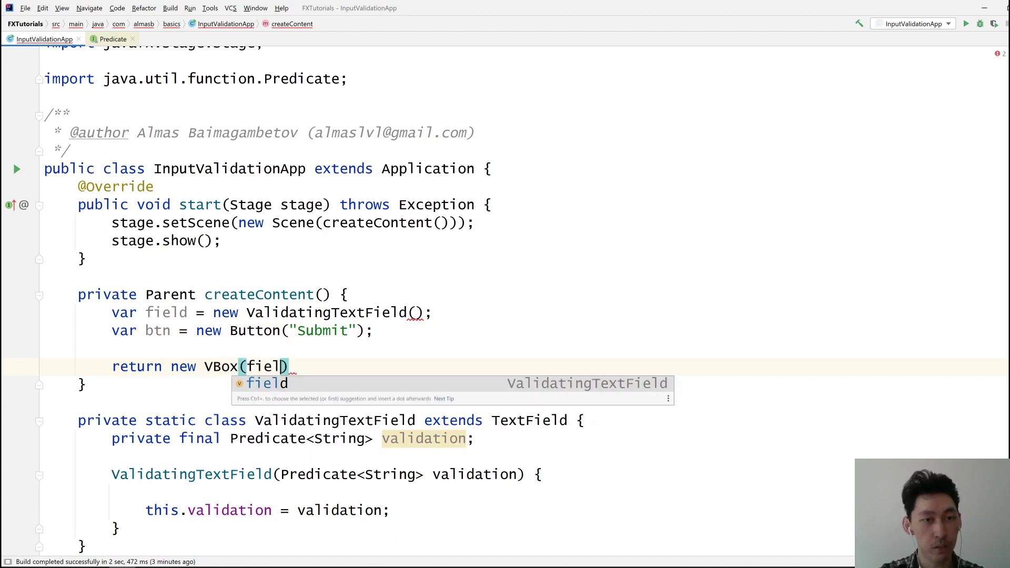
pyautogui.write(', btn')
pyautogui.write('field.setFont(F);')
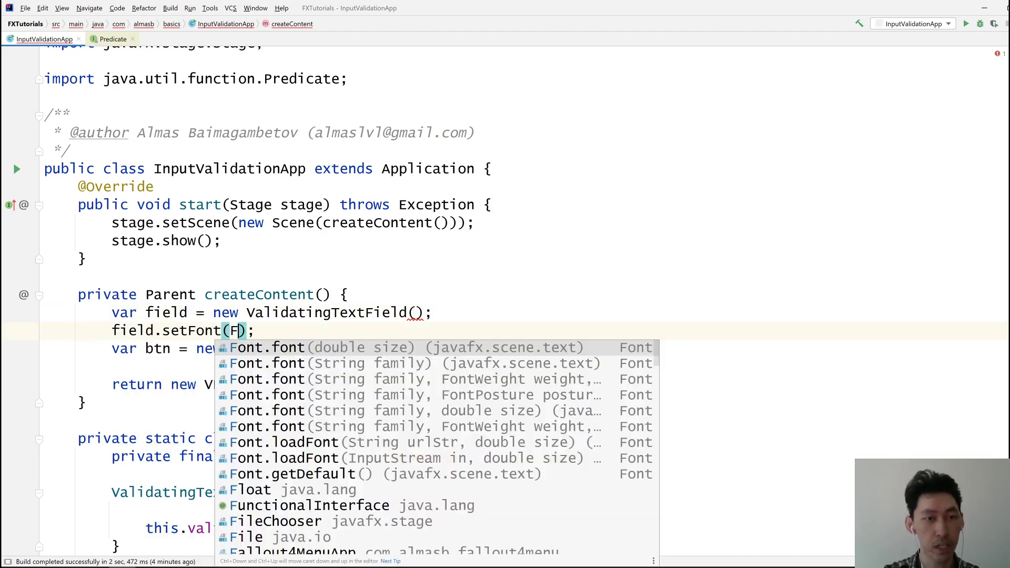
# Set both field and btn fonts to Font.font(22) in createContent
pyautogui.write('ont.font(22)')
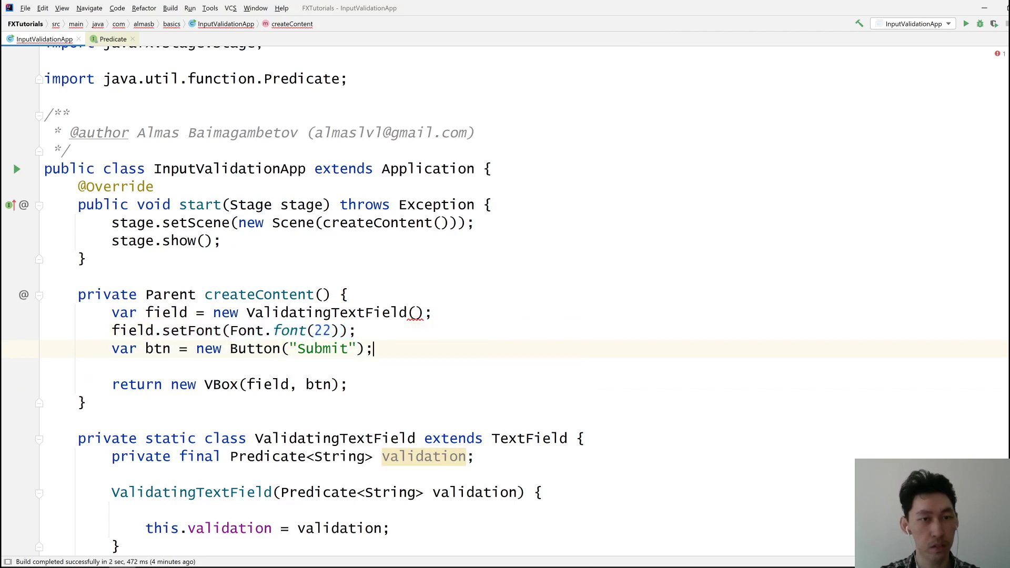
pyautogui.write('btn.setFont(Font.font(22));')
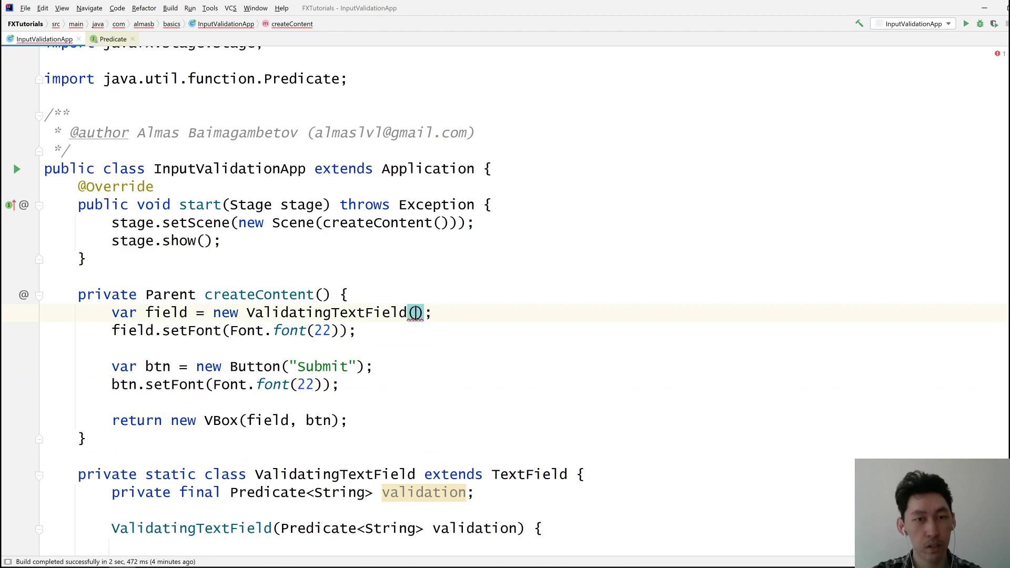
# Pass the lambda input -> input.contains("a") to the ValidatingTextField constructor
pyautogui.write('s')
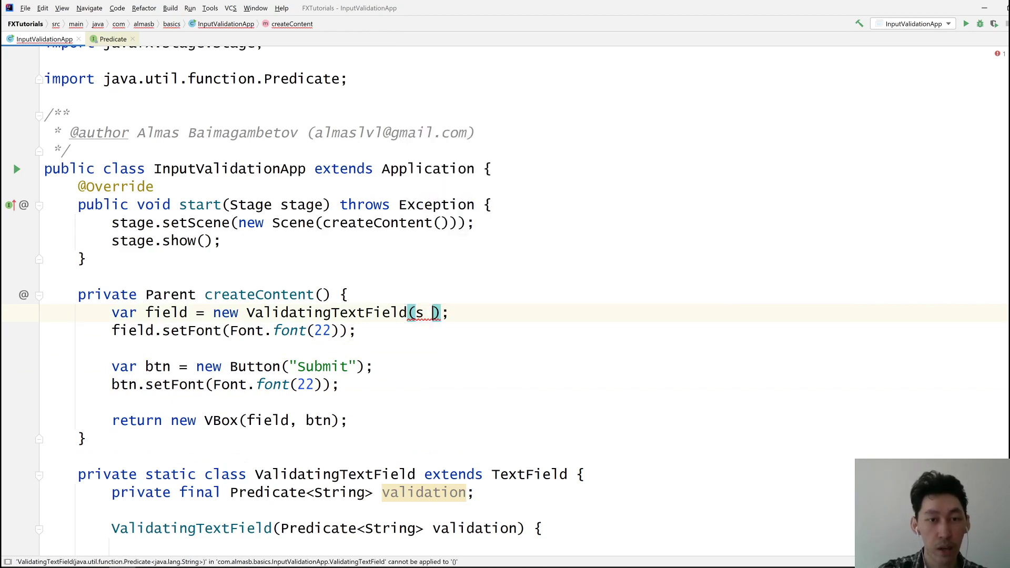
pyautogui.write('nput')
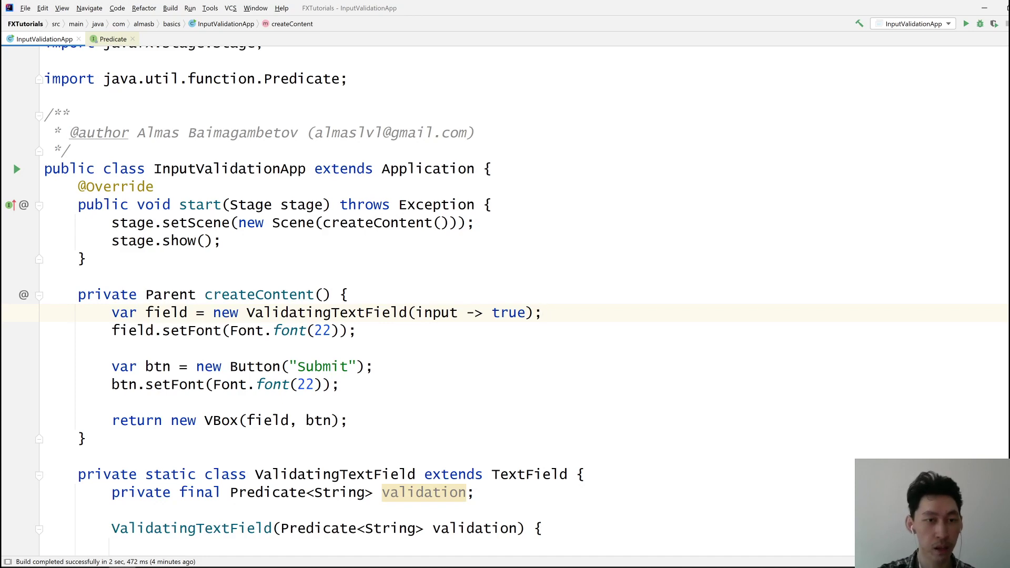
pyautogui.scroll(-3)
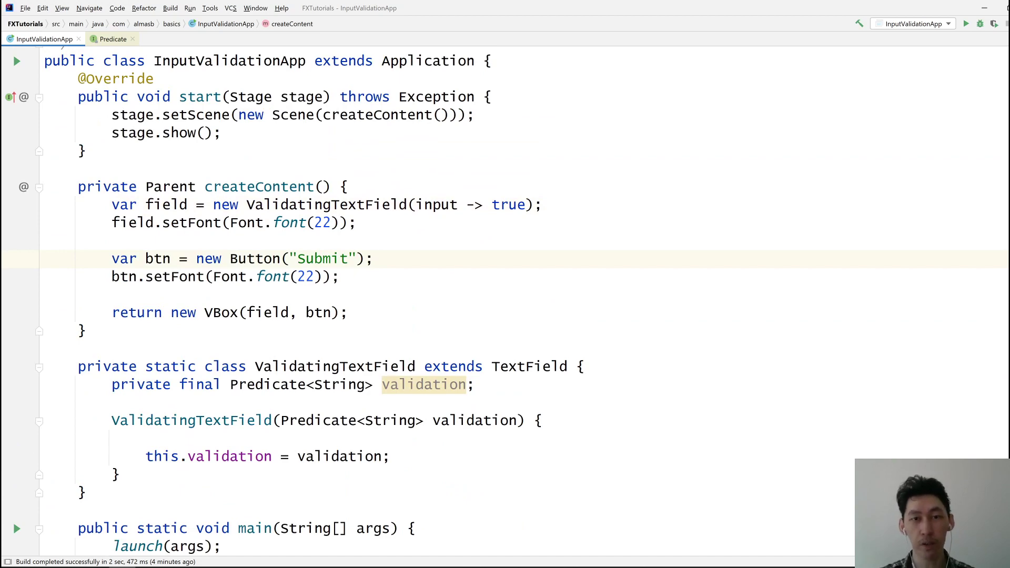
pyautogui.write('input')
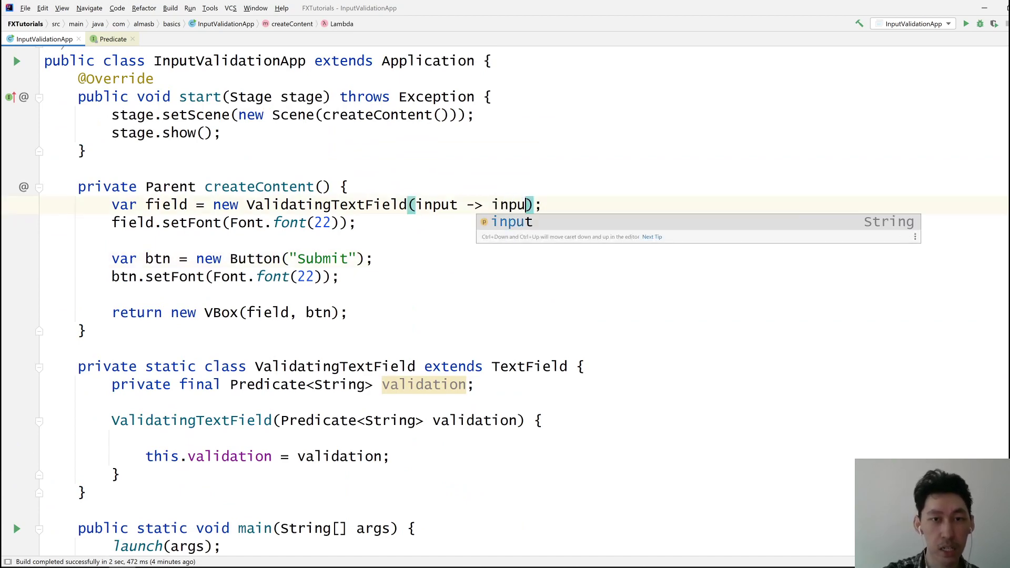
pyautogui.write('.contains("a")')
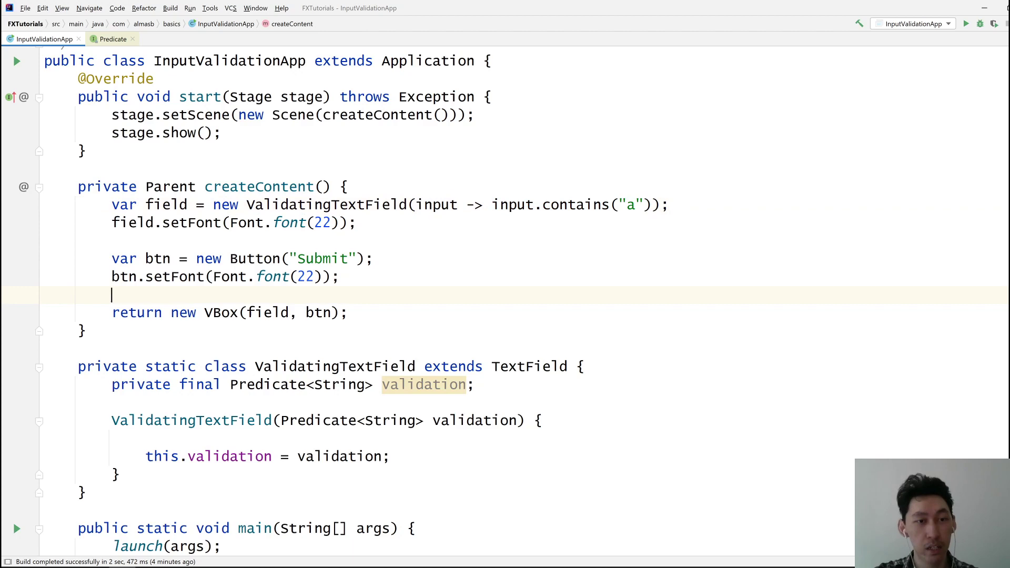
# Begin a btn.disableProperty() call in createContent
pyautogui.scroll(-3)
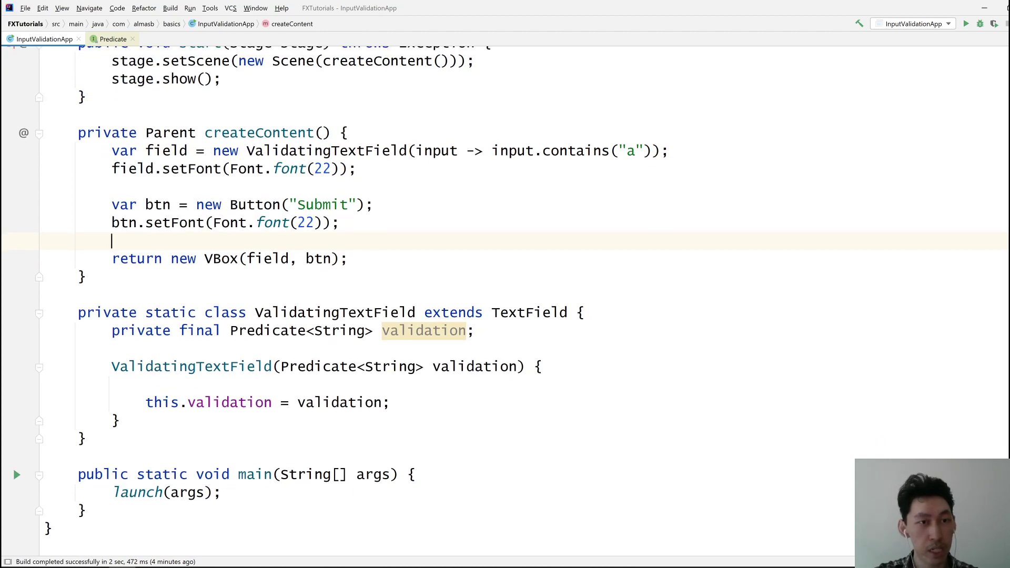
pyautogui.write('bt')
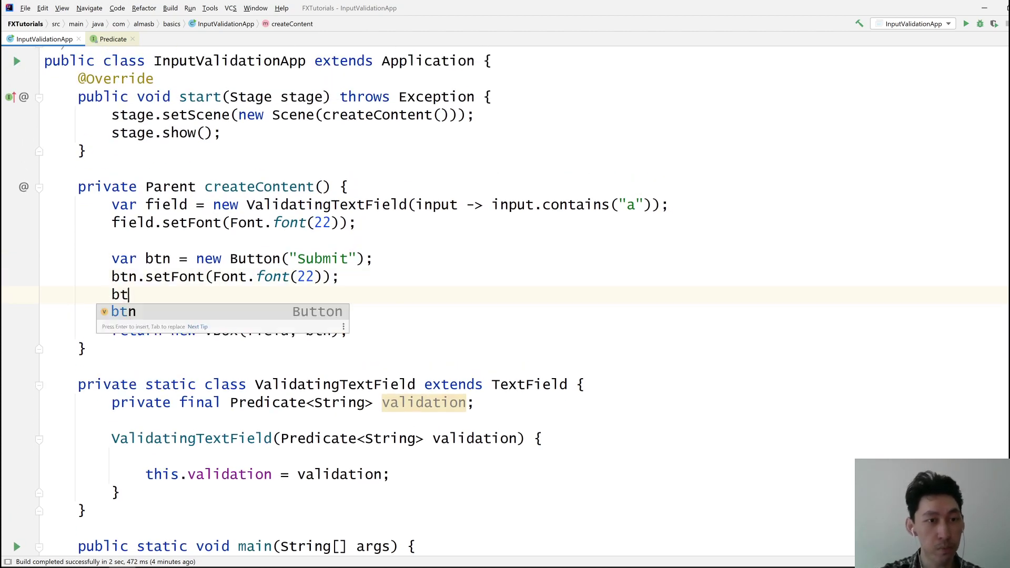
pyautogui.write('n.disableProperty(')
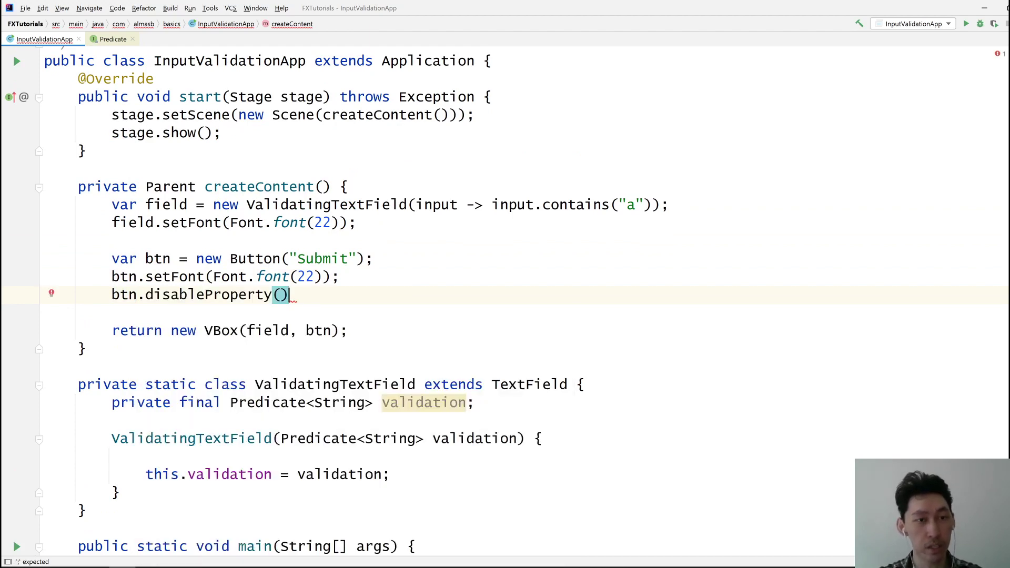
# Declare private BooleanProperty isValidProperty = new SimpleBooleanProperty() in ValidatingTextField
pyautogui.scroll(-3)
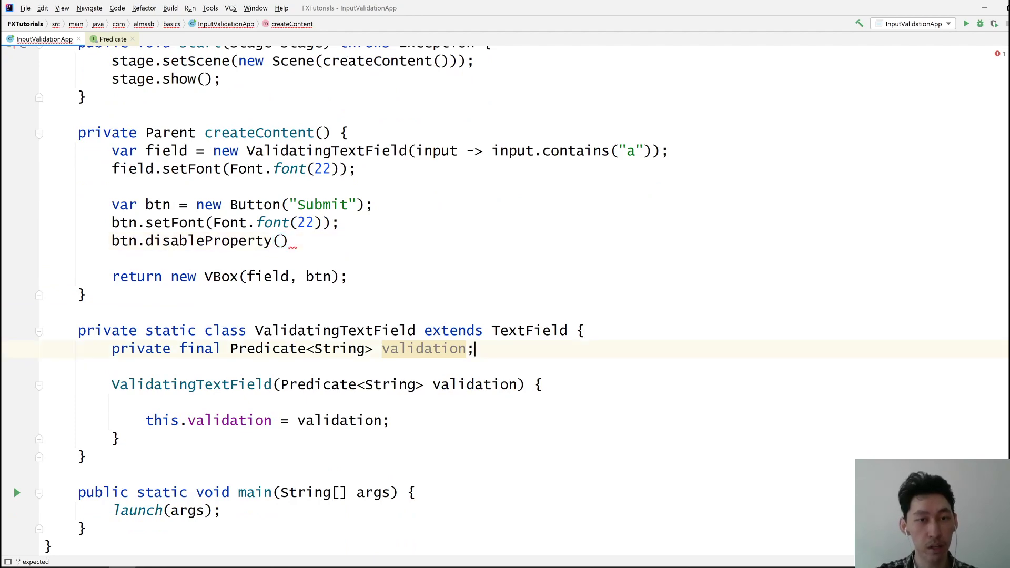
pyautogui.write('private')
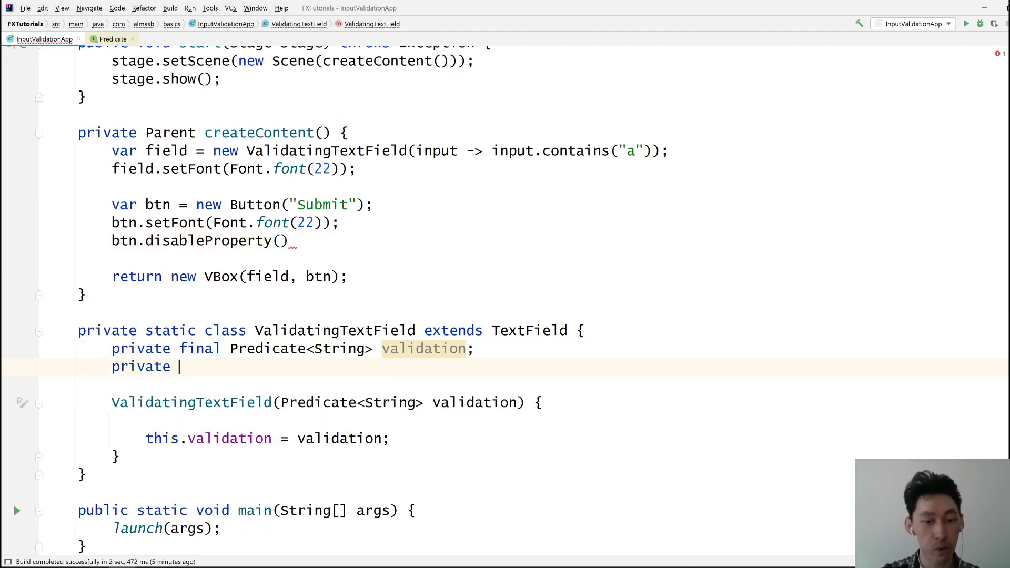
pyautogui.write('BoolP')
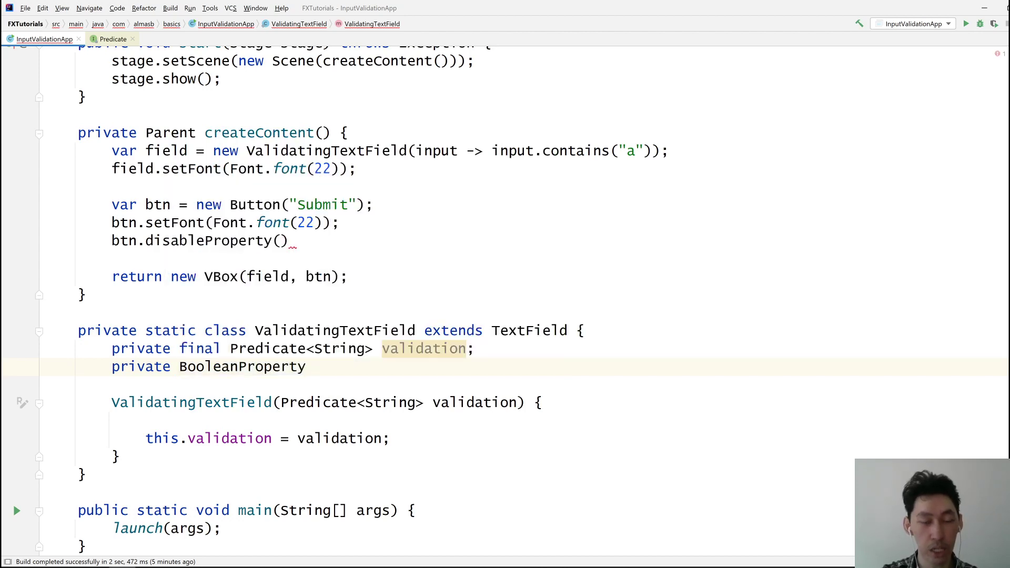
pyautogui.write('isValidProperty = new SimpleBooleanProperty();')
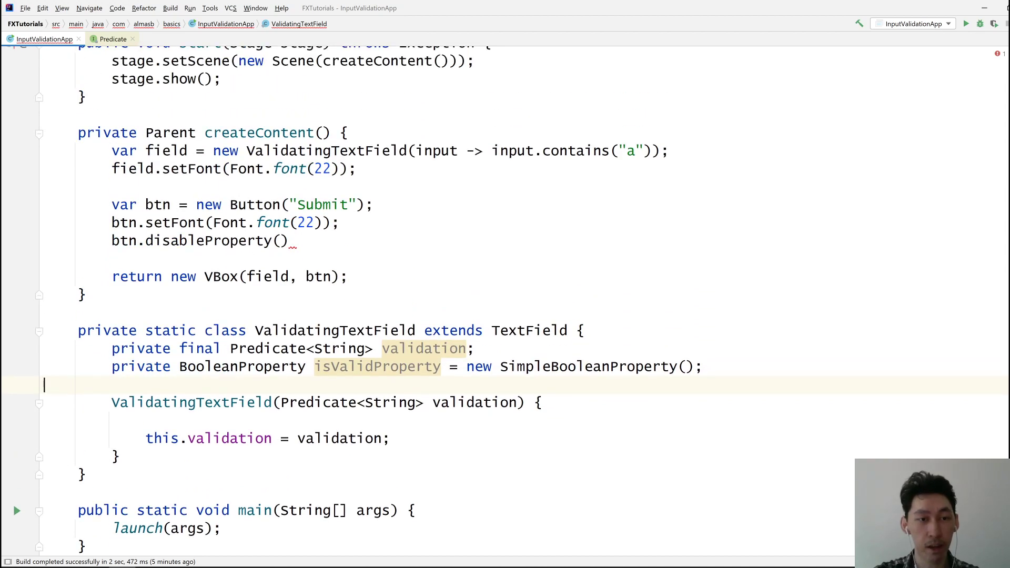
pyautogui.write('Read')
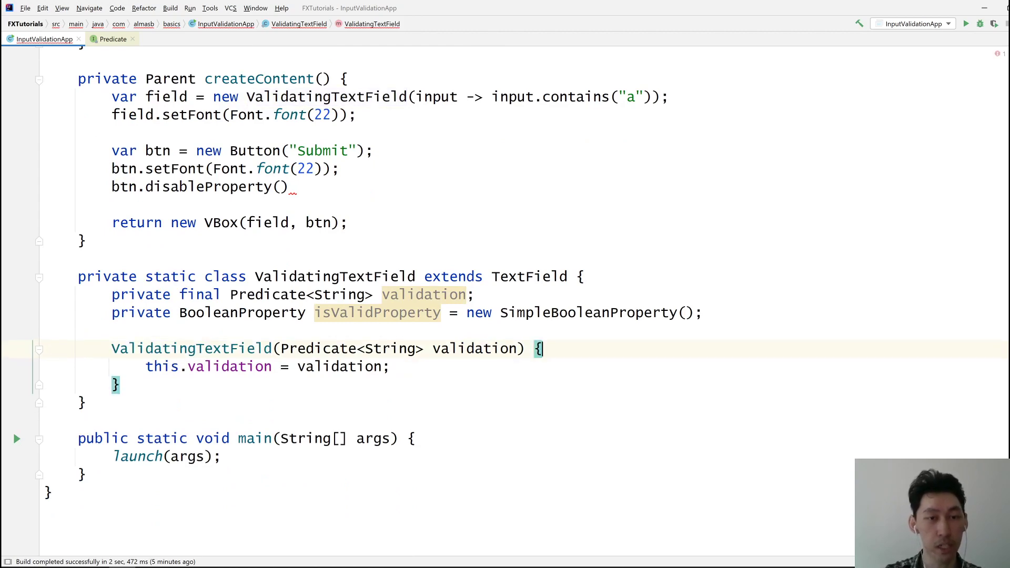
# Initialize isValidProperty with validation.test("") in the constructor
pyautogui.write('isValidProperty.set();')
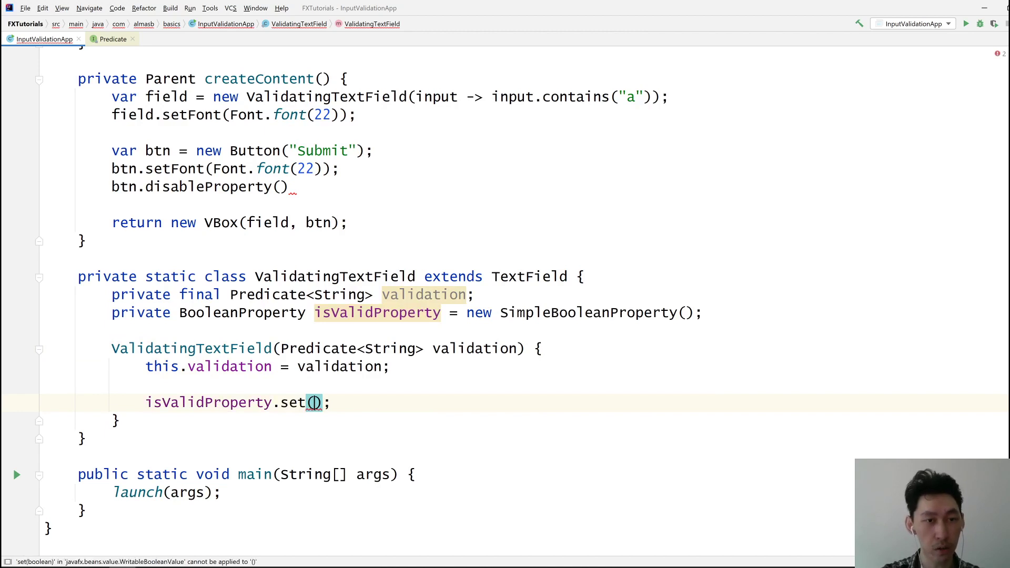
pyautogui.write('validation.test(')
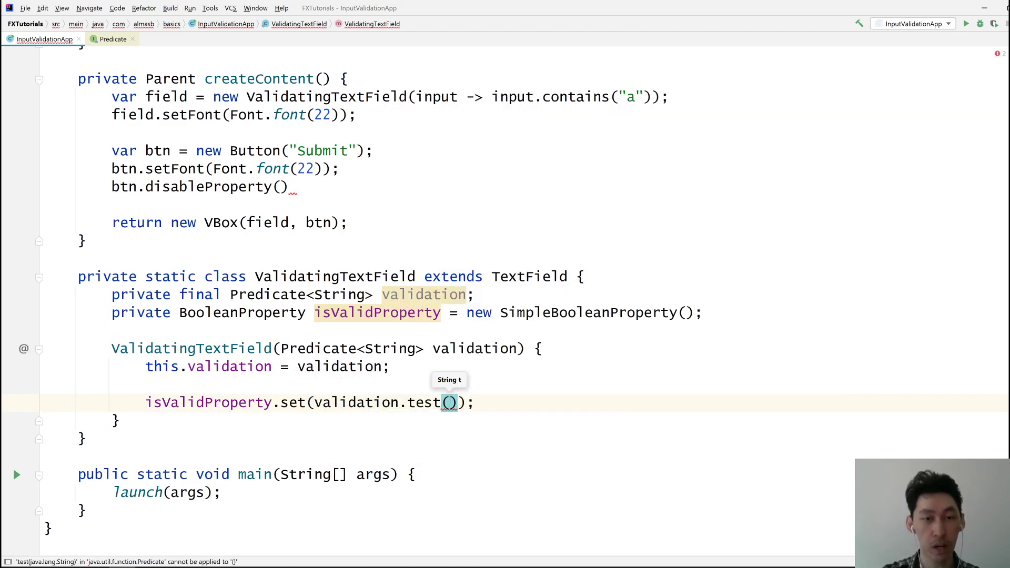
pyautogui.write('""')
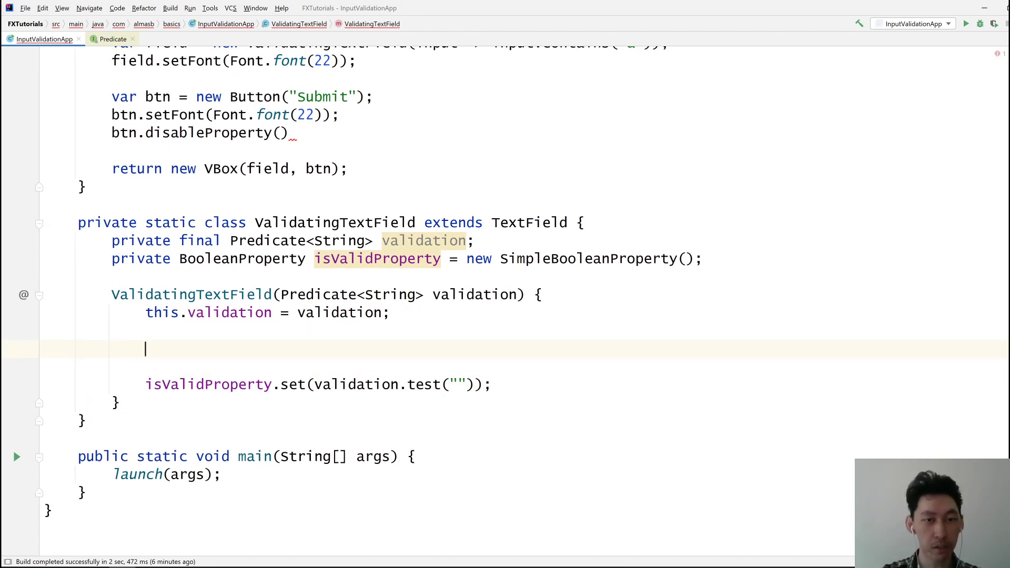
# Add a textProperty listener that sets isValidProperty to validation.test(newText)
pyautogui.write('te')
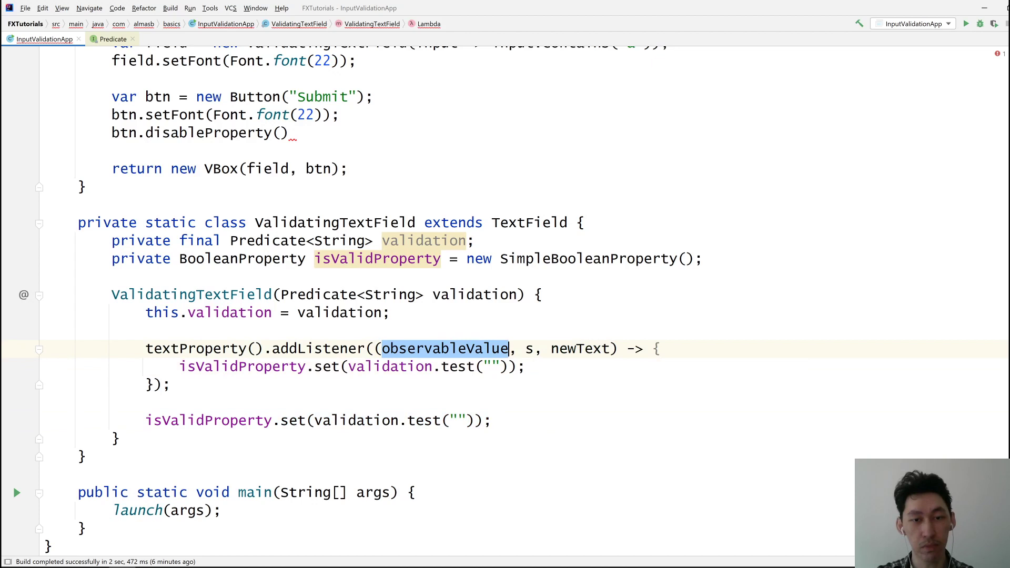
pyautogui.write('o')
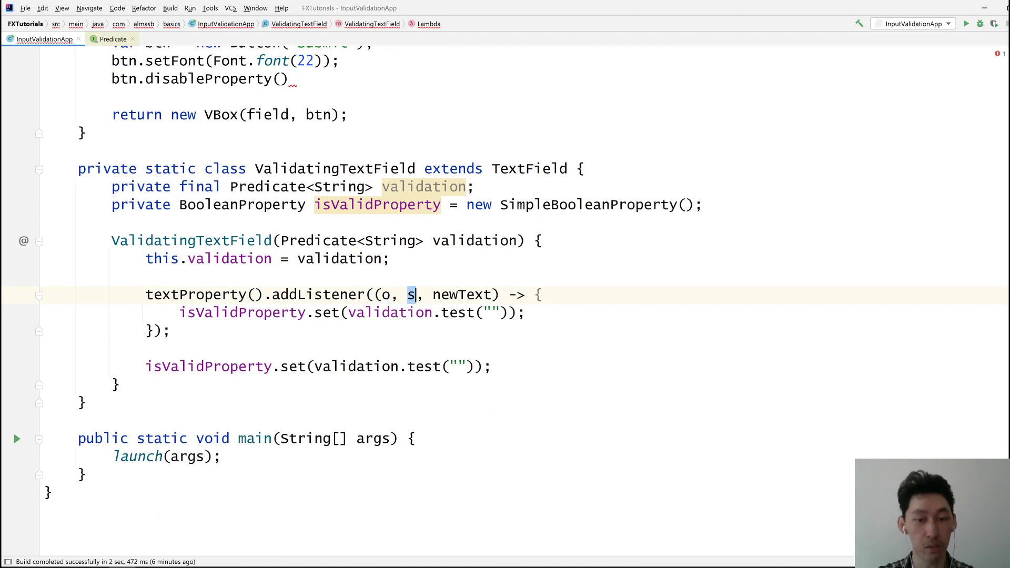
pyautogui.write('oldValue')
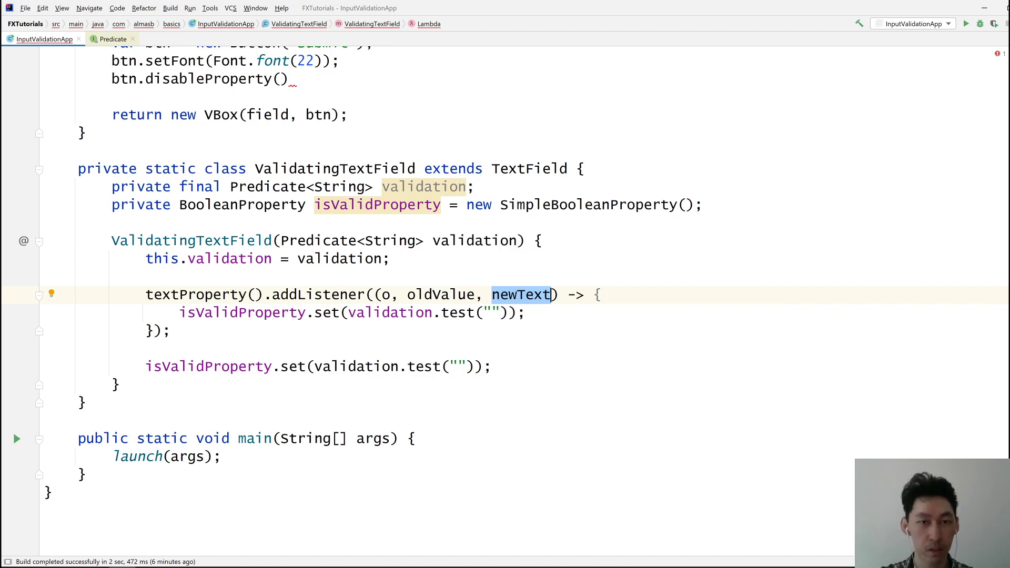
pyautogui.write('newText')
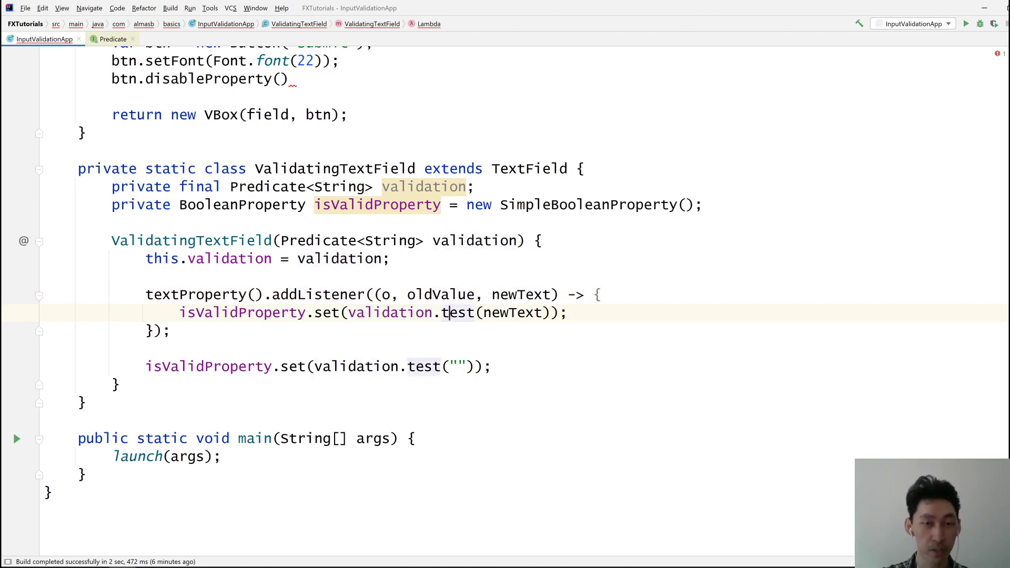
pyautogui.scroll(-3)
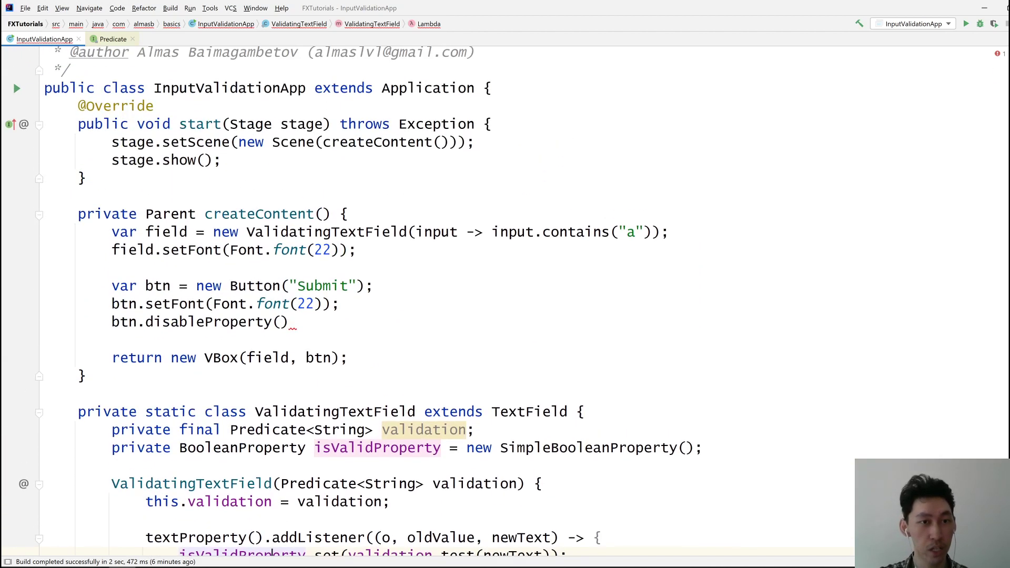
# Bind btn.disableProperty() to field.isValidProperty.not()
pyautogui.write('.bin')
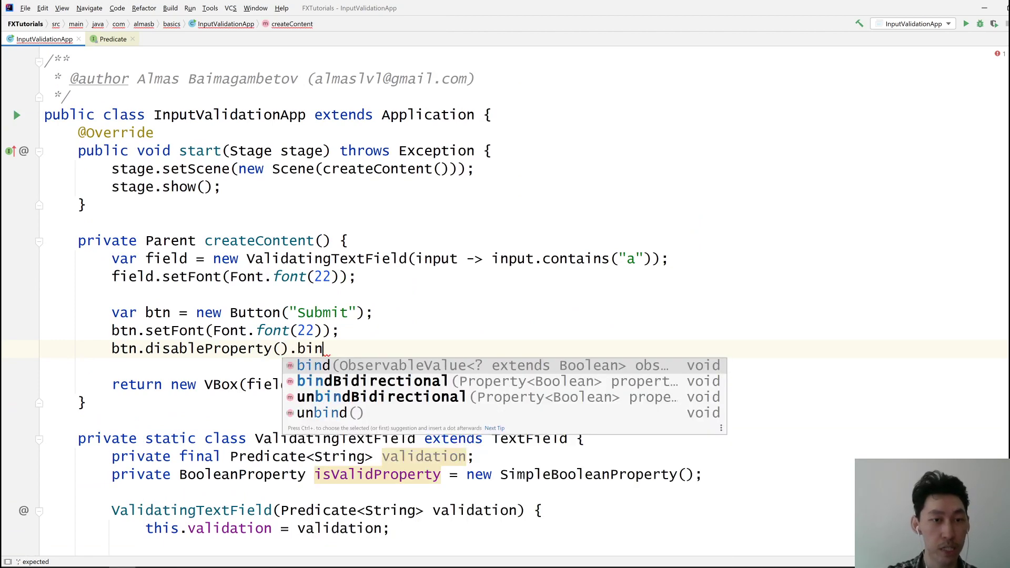
pyautogui.write('d(field);')
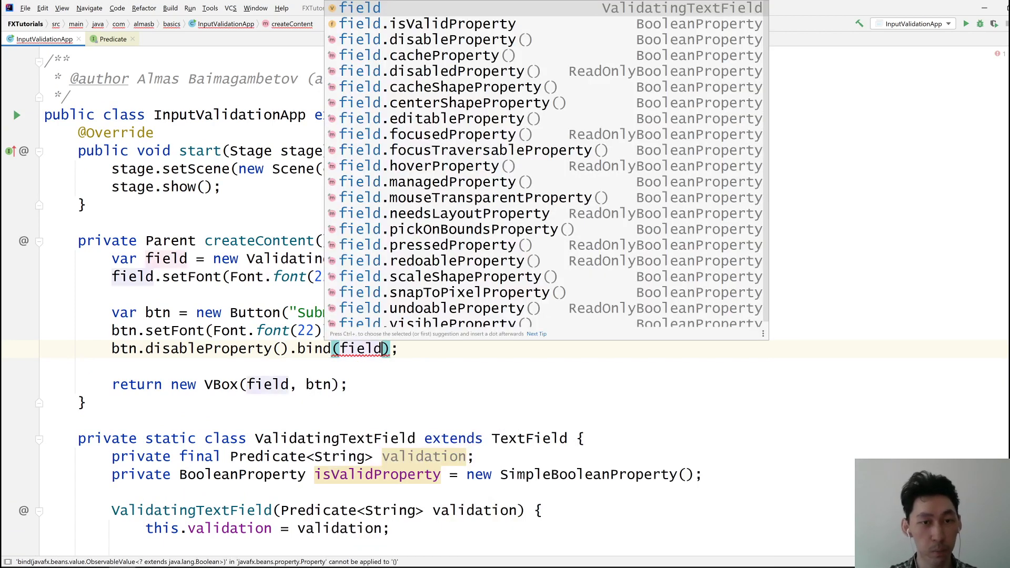
pyautogui.write('.isValidProperty.')
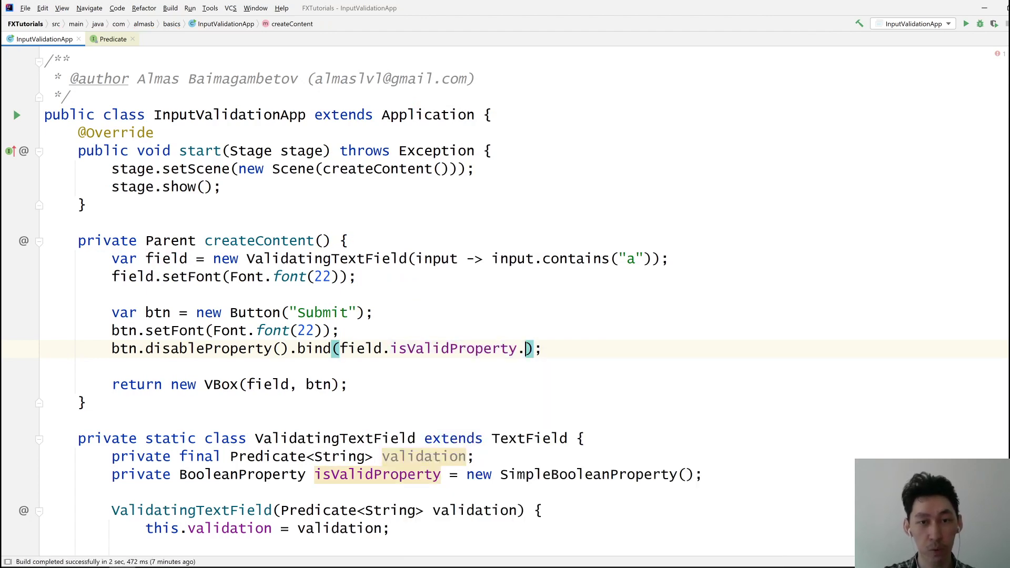
pyautogui.write('not()')
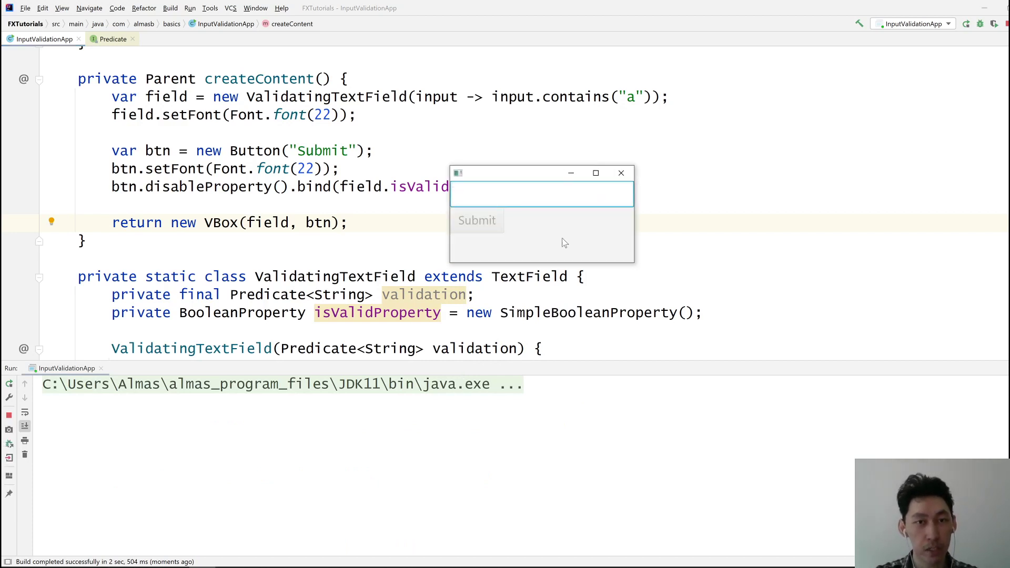
# Type 'jurtujg' into the running app's field, then add 'a' to enable Submit
pyautogui.write('jutjgklnj kgkf')
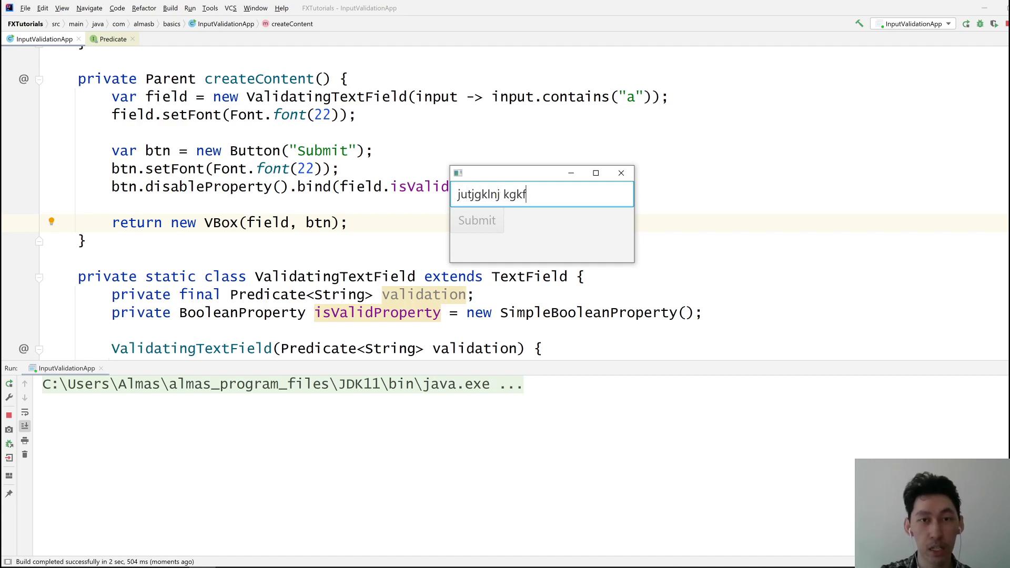
pyautogui.write('rtujg')
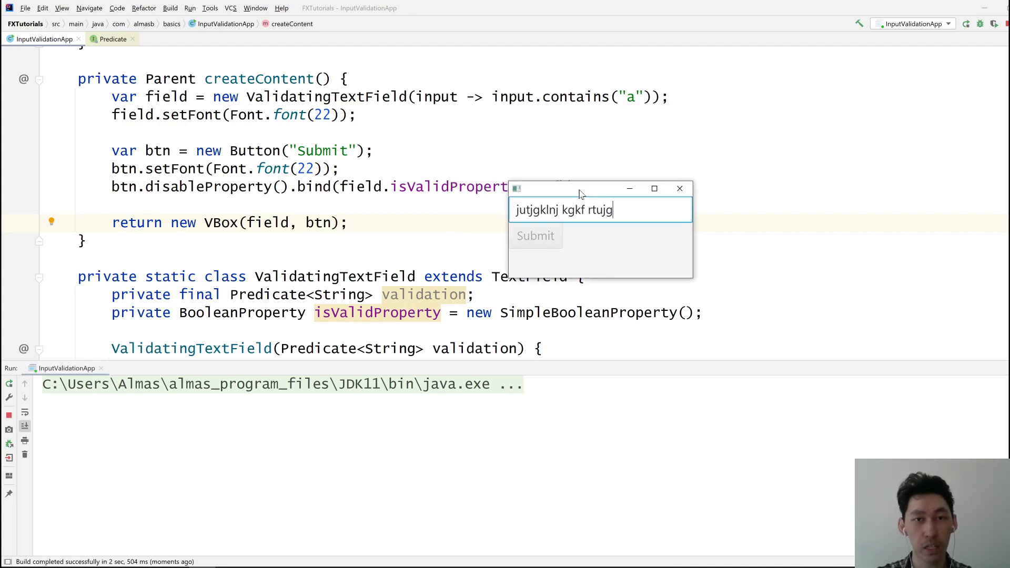
pyautogui.write('a')
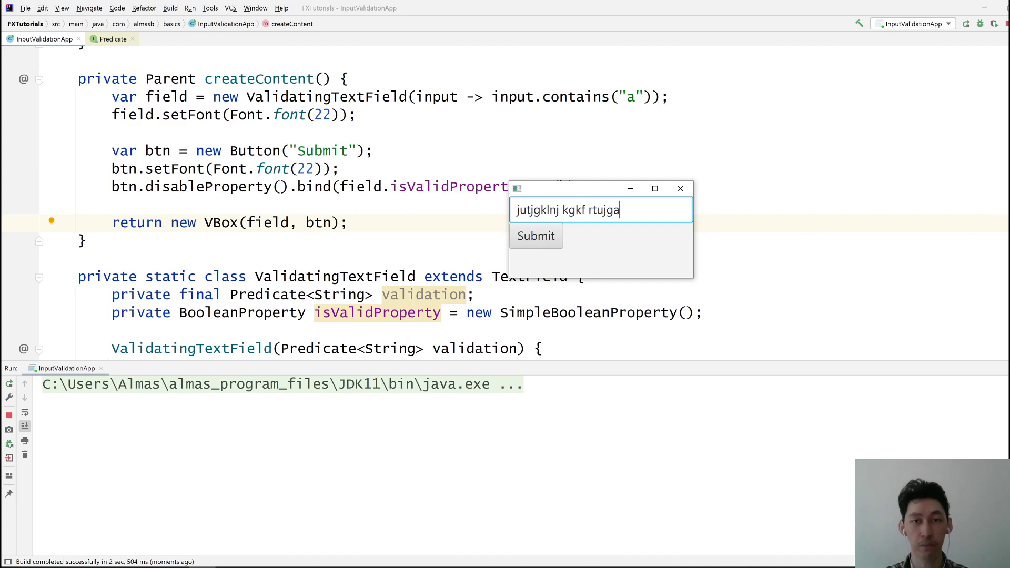
pyautogui.moveTo(637, 264)
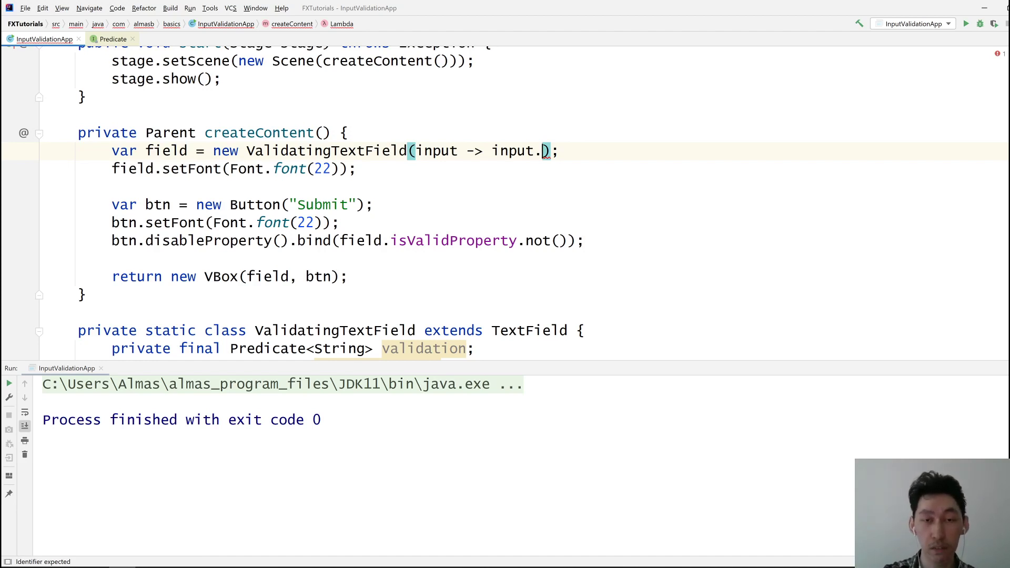
# Change the validation lambda to input.matches("\\d")
pyautogui.write('matches(')
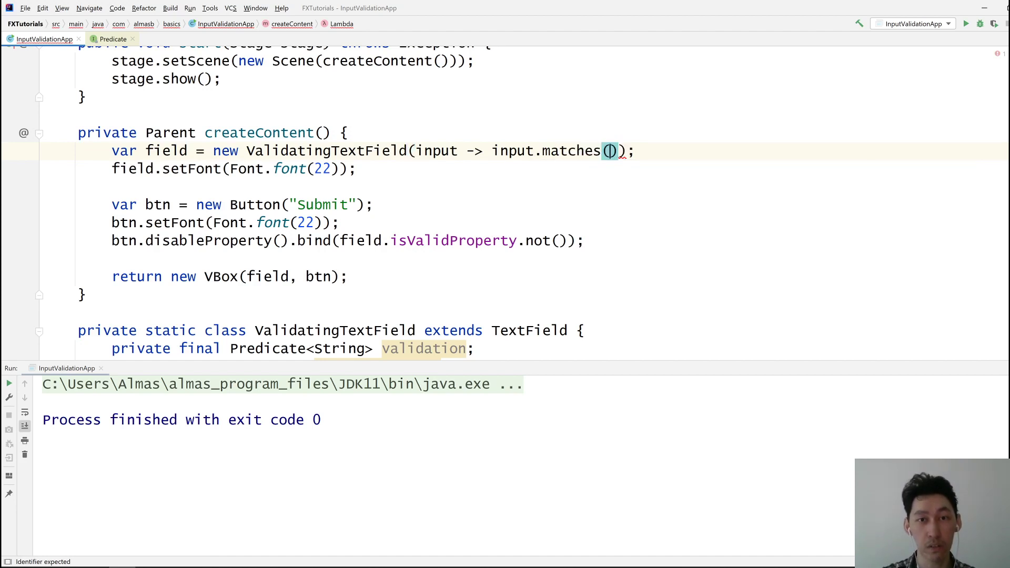
pyautogui.write('""')
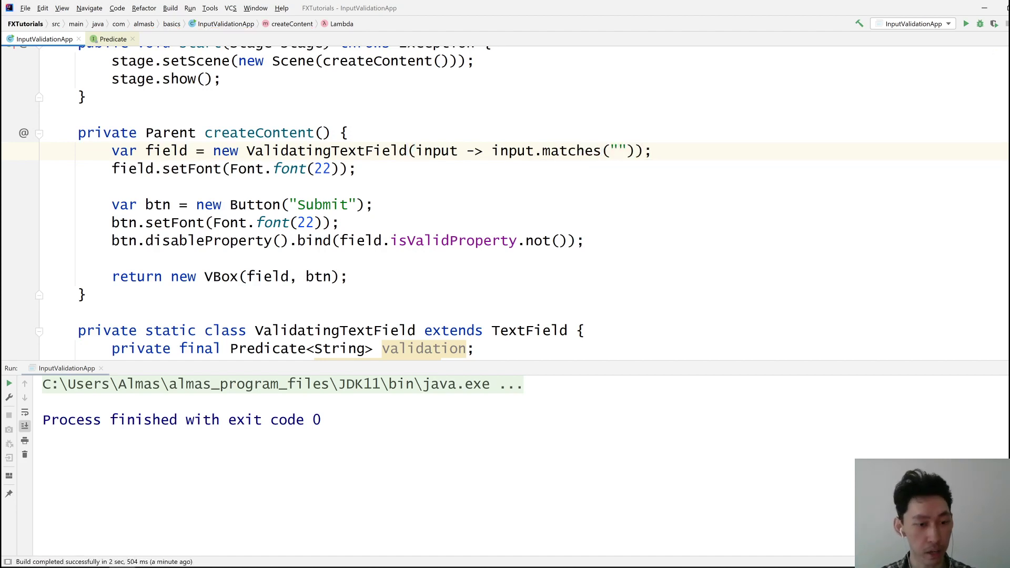
pyautogui.write('\\\\d')
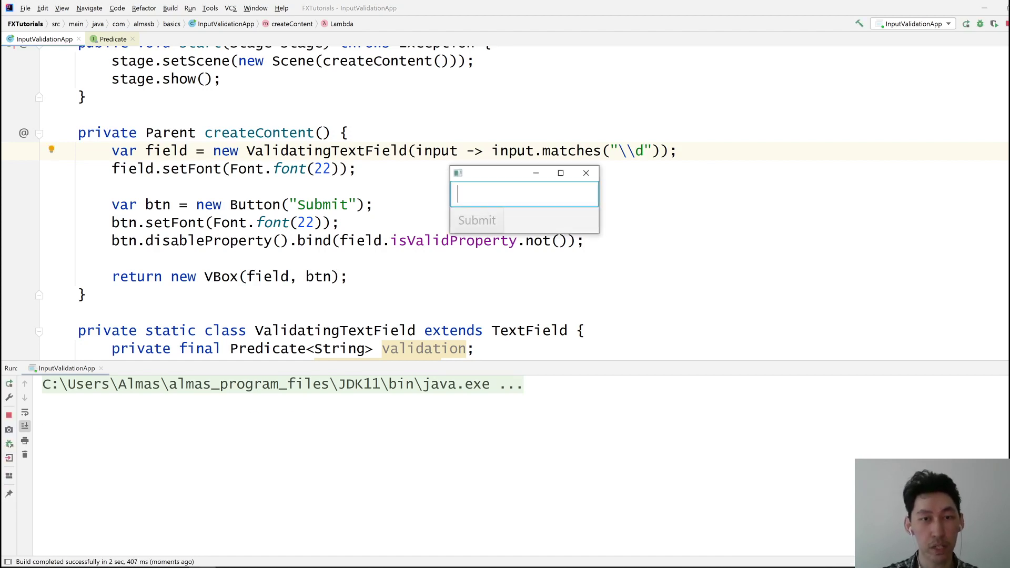
# Test Submit with letters, 7, then 75 under the \d rule, then widen the regex to \d+
pyautogui.write('hfgjfkdfg')
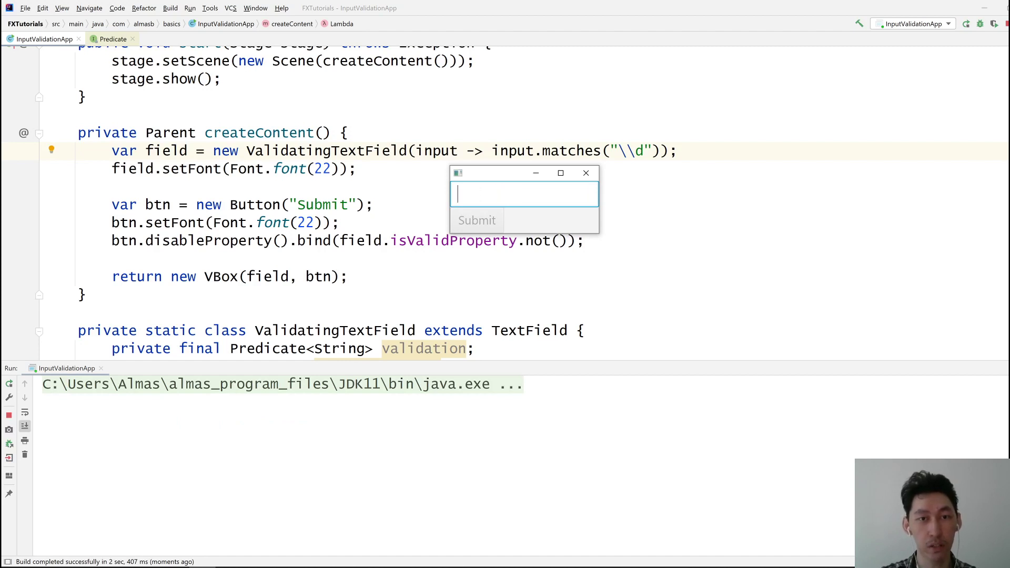
pyautogui.write('7')
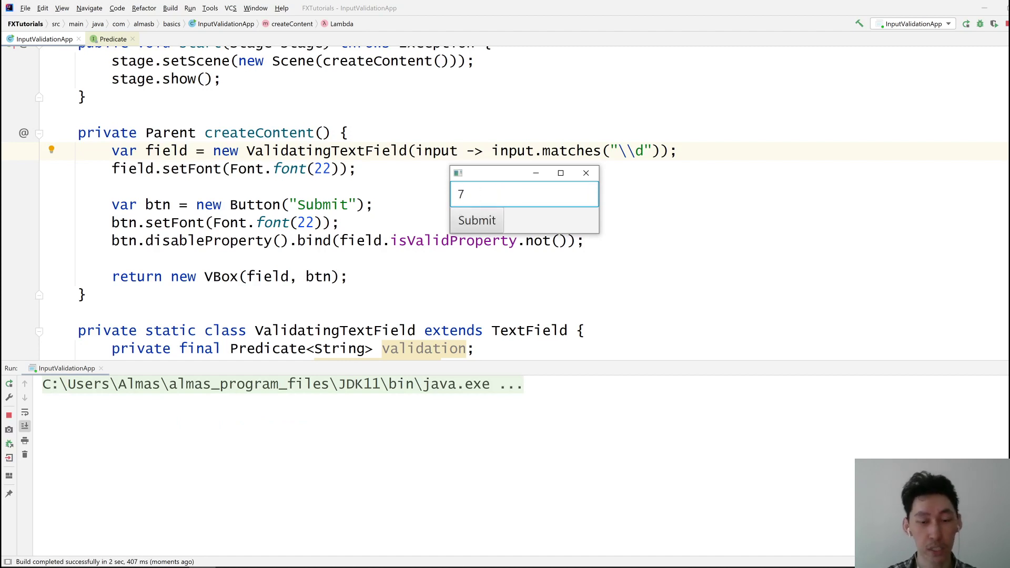
pyautogui.write('5')
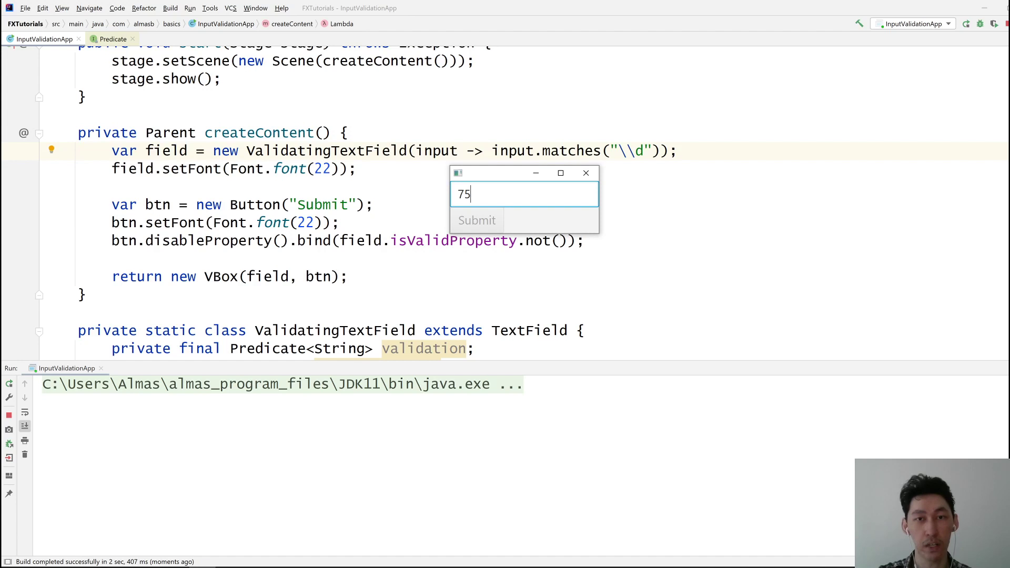
pyautogui.click(586, 173)
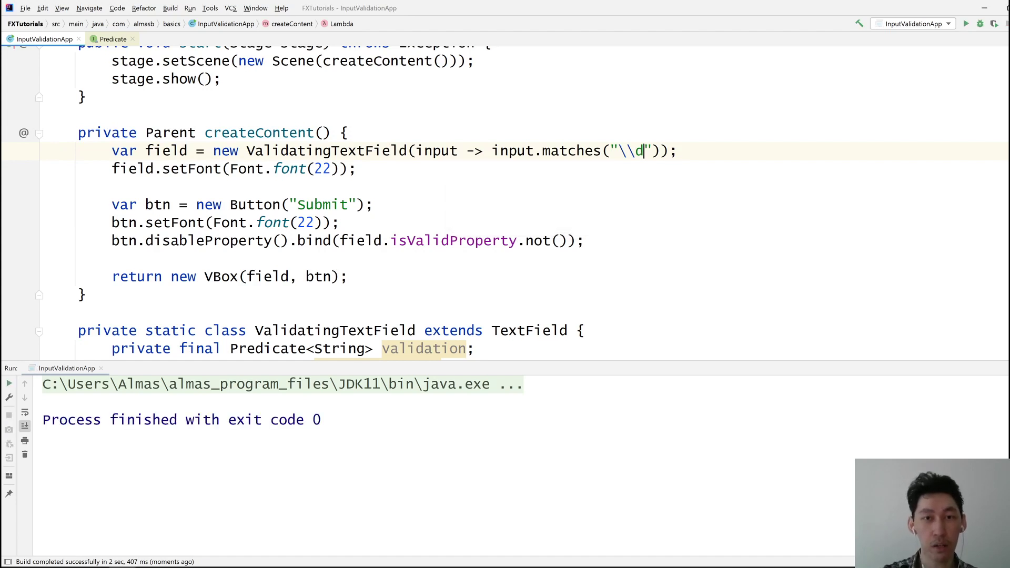
pyautogui.write('+')
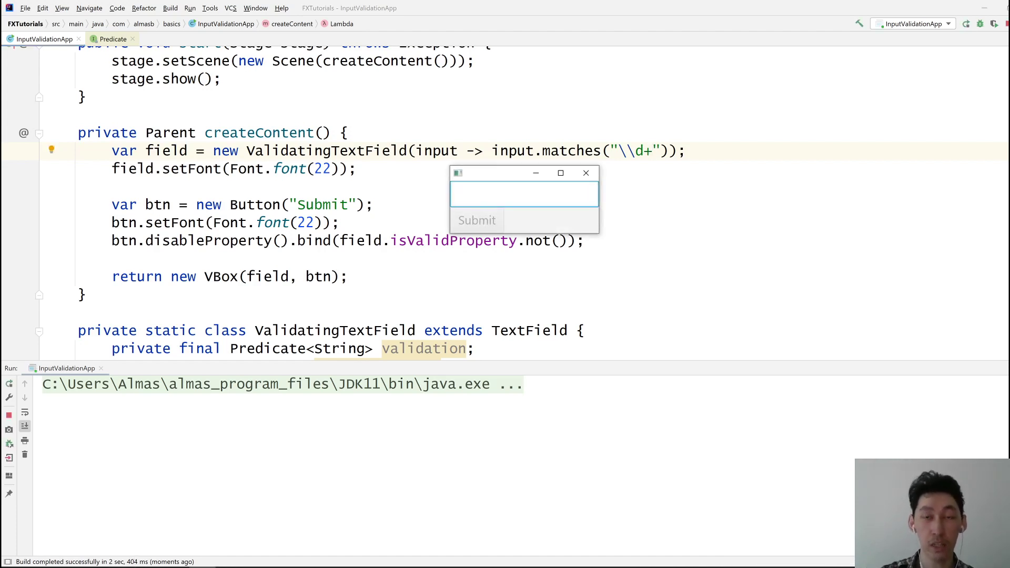
# Confirm 8485485 enables Submit while 'gd' and '3fsefg4df' disable it, then close the app
pyautogui.write('8485485')
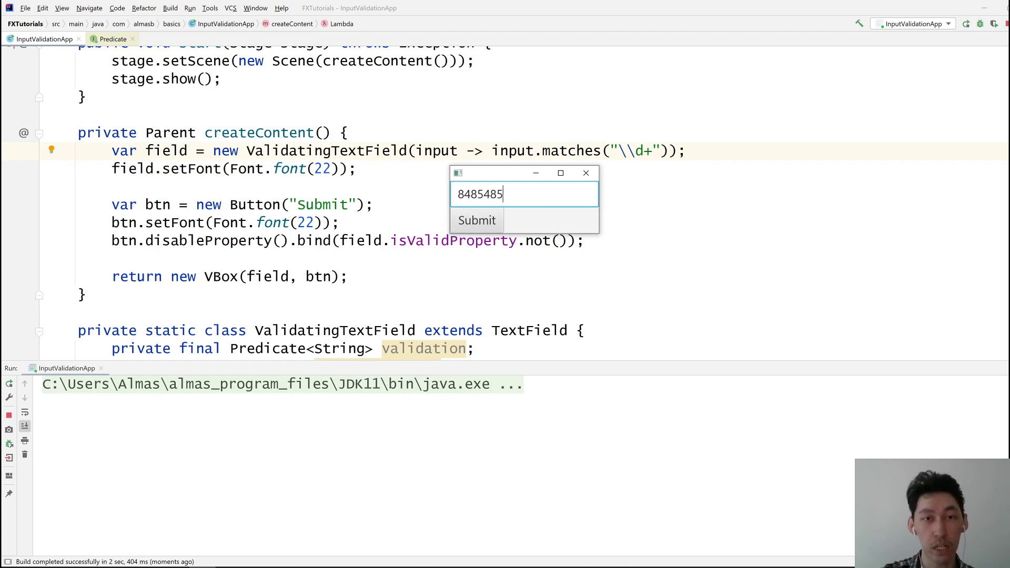
pyautogui.press('Backspace')
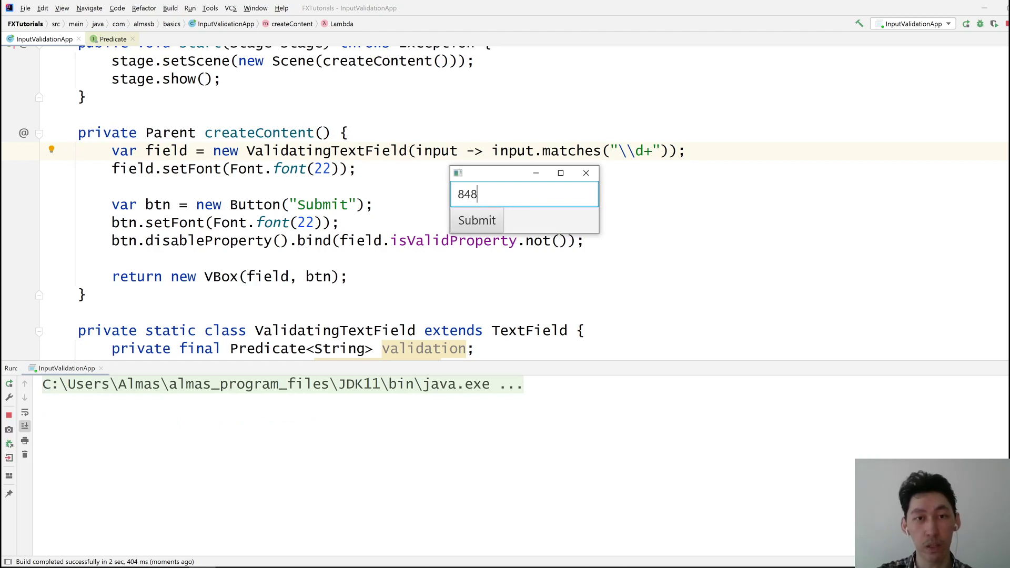
pyautogui.write('gd')
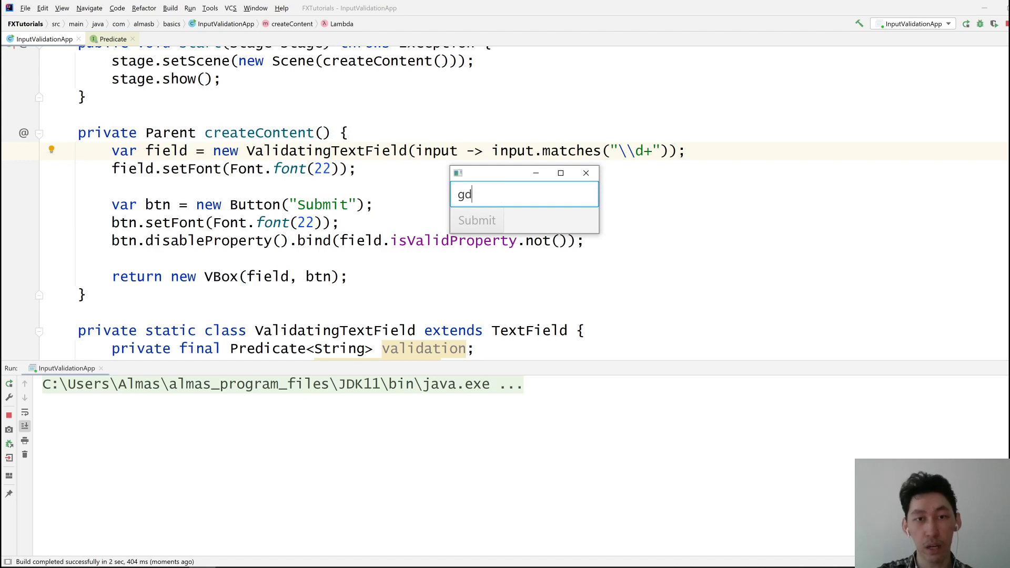
pyautogui.write('3fsefg4df')
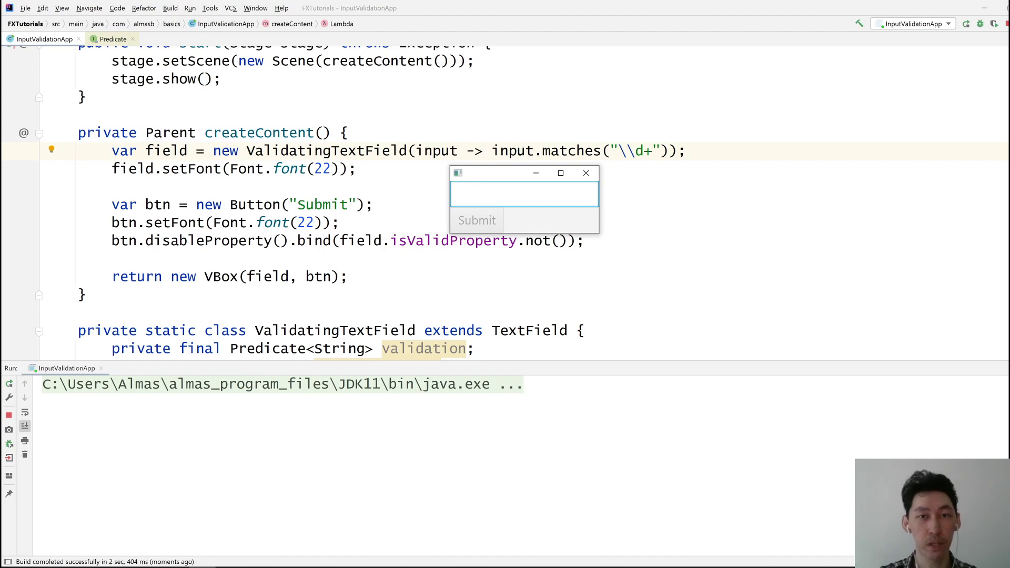
pyautogui.click(586, 173)
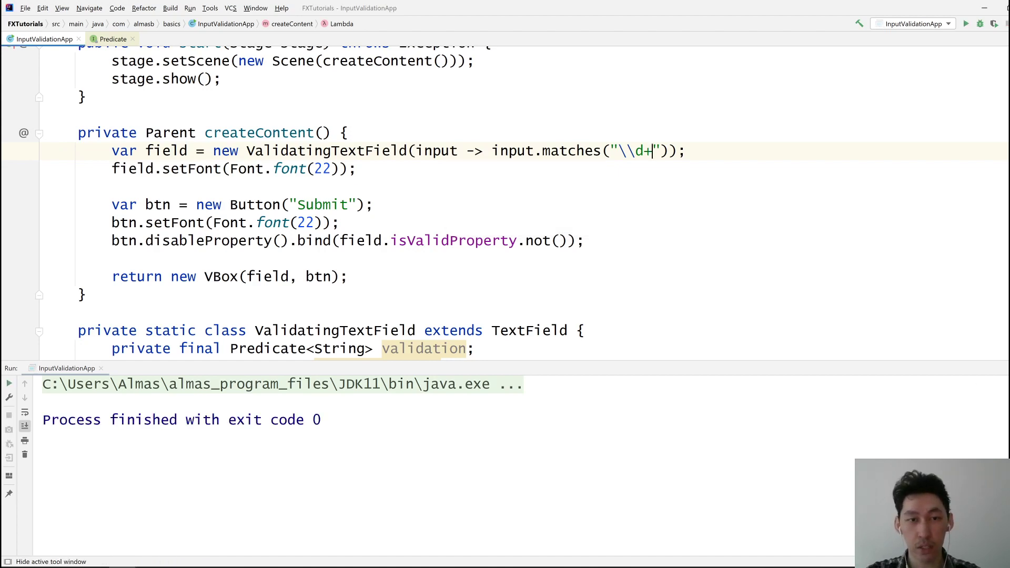